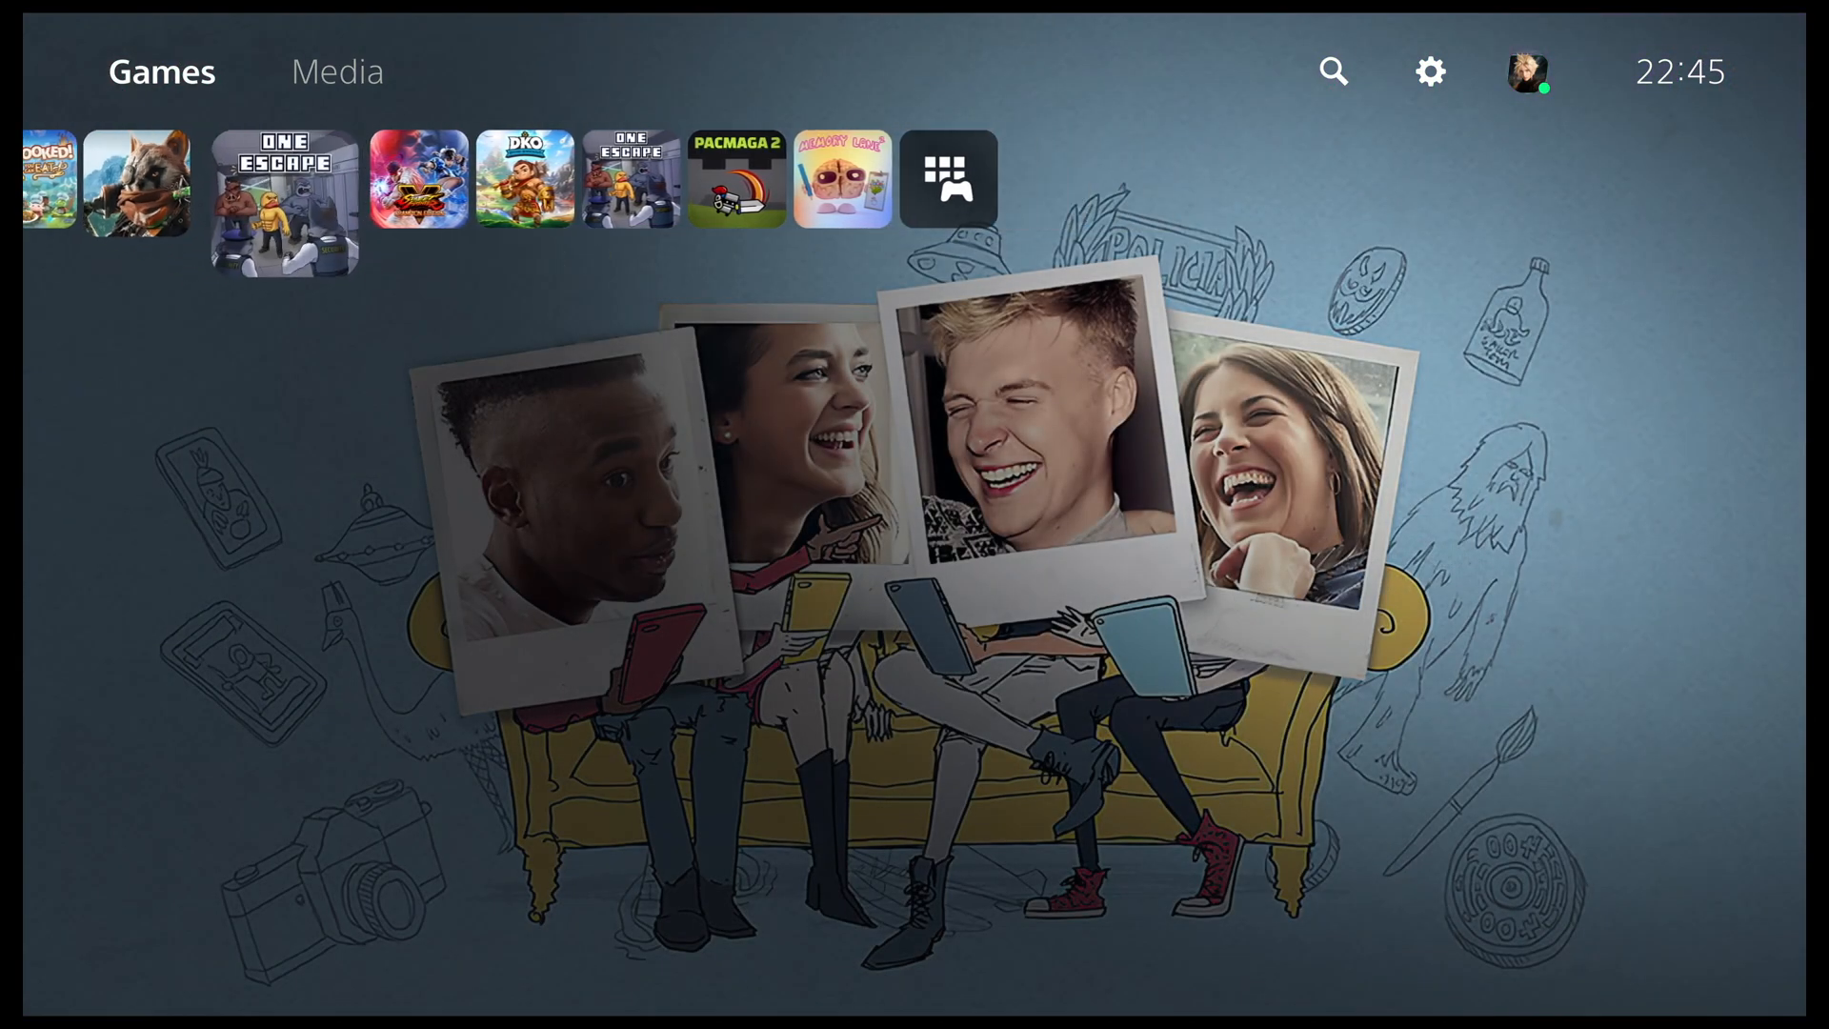
Open the Game Library from the end of the Games home row
left_click(949, 177)
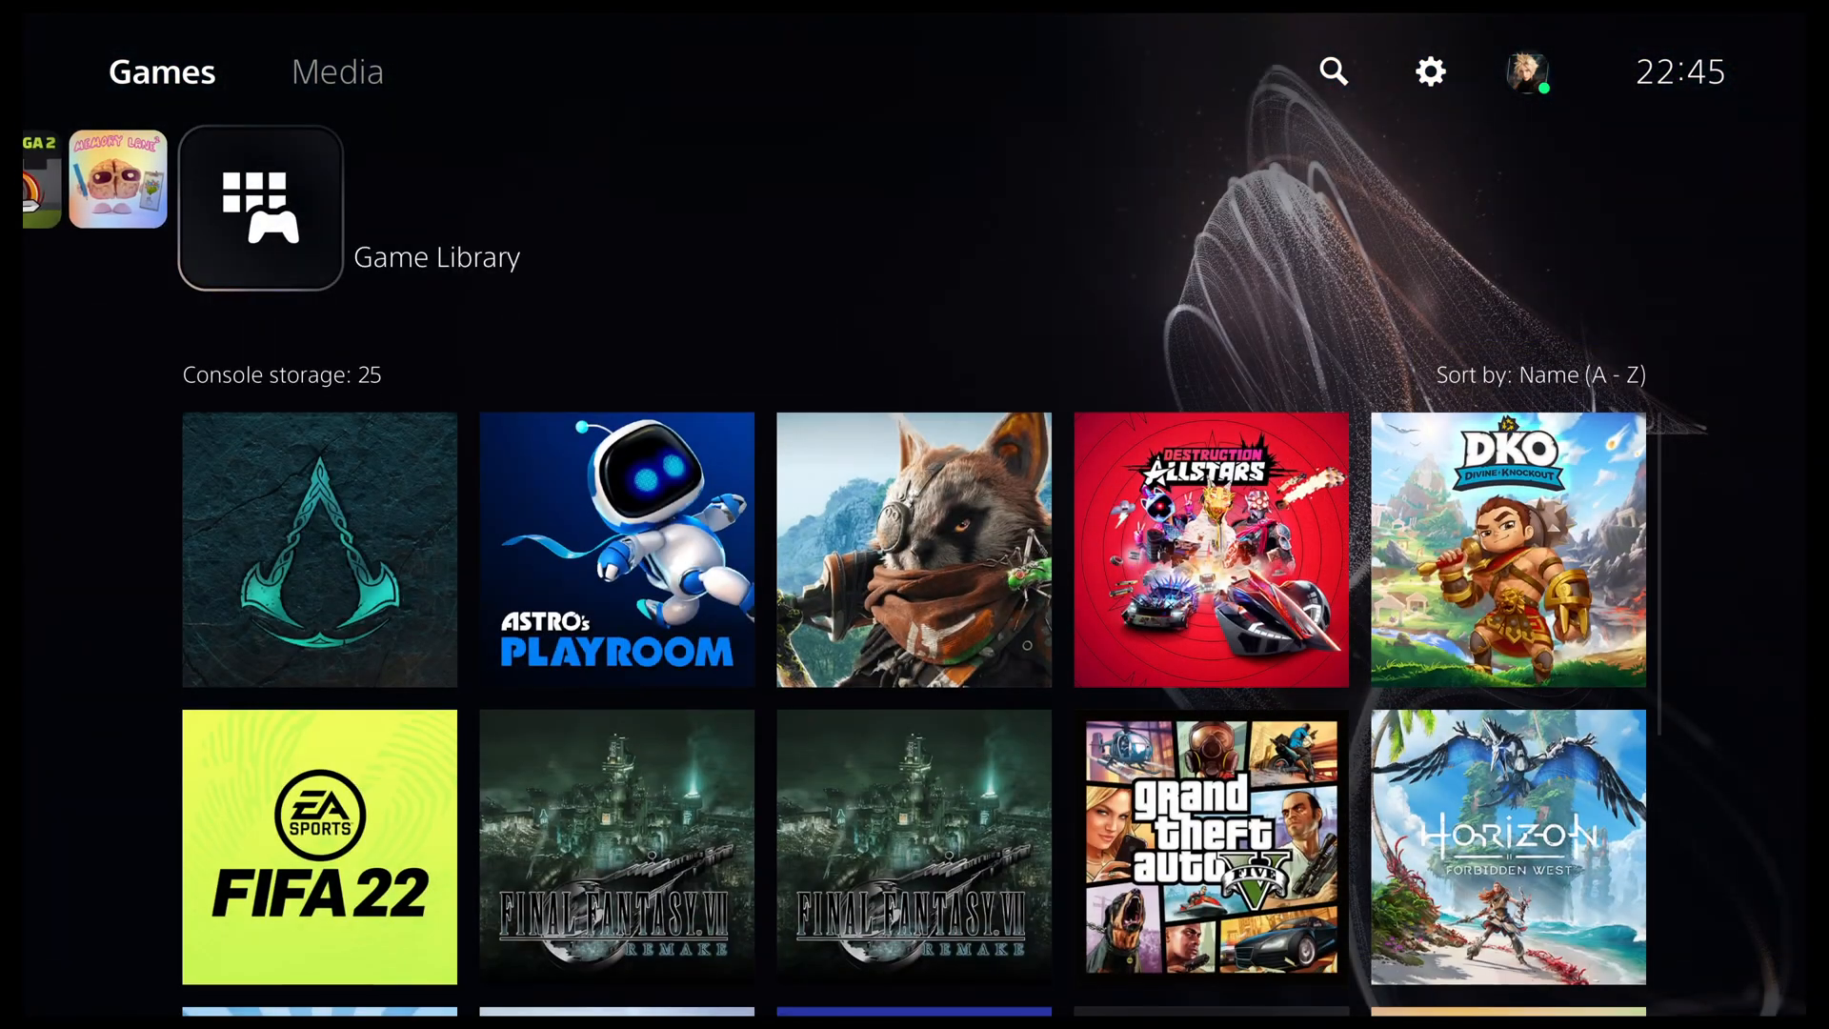
left_click(259, 207)
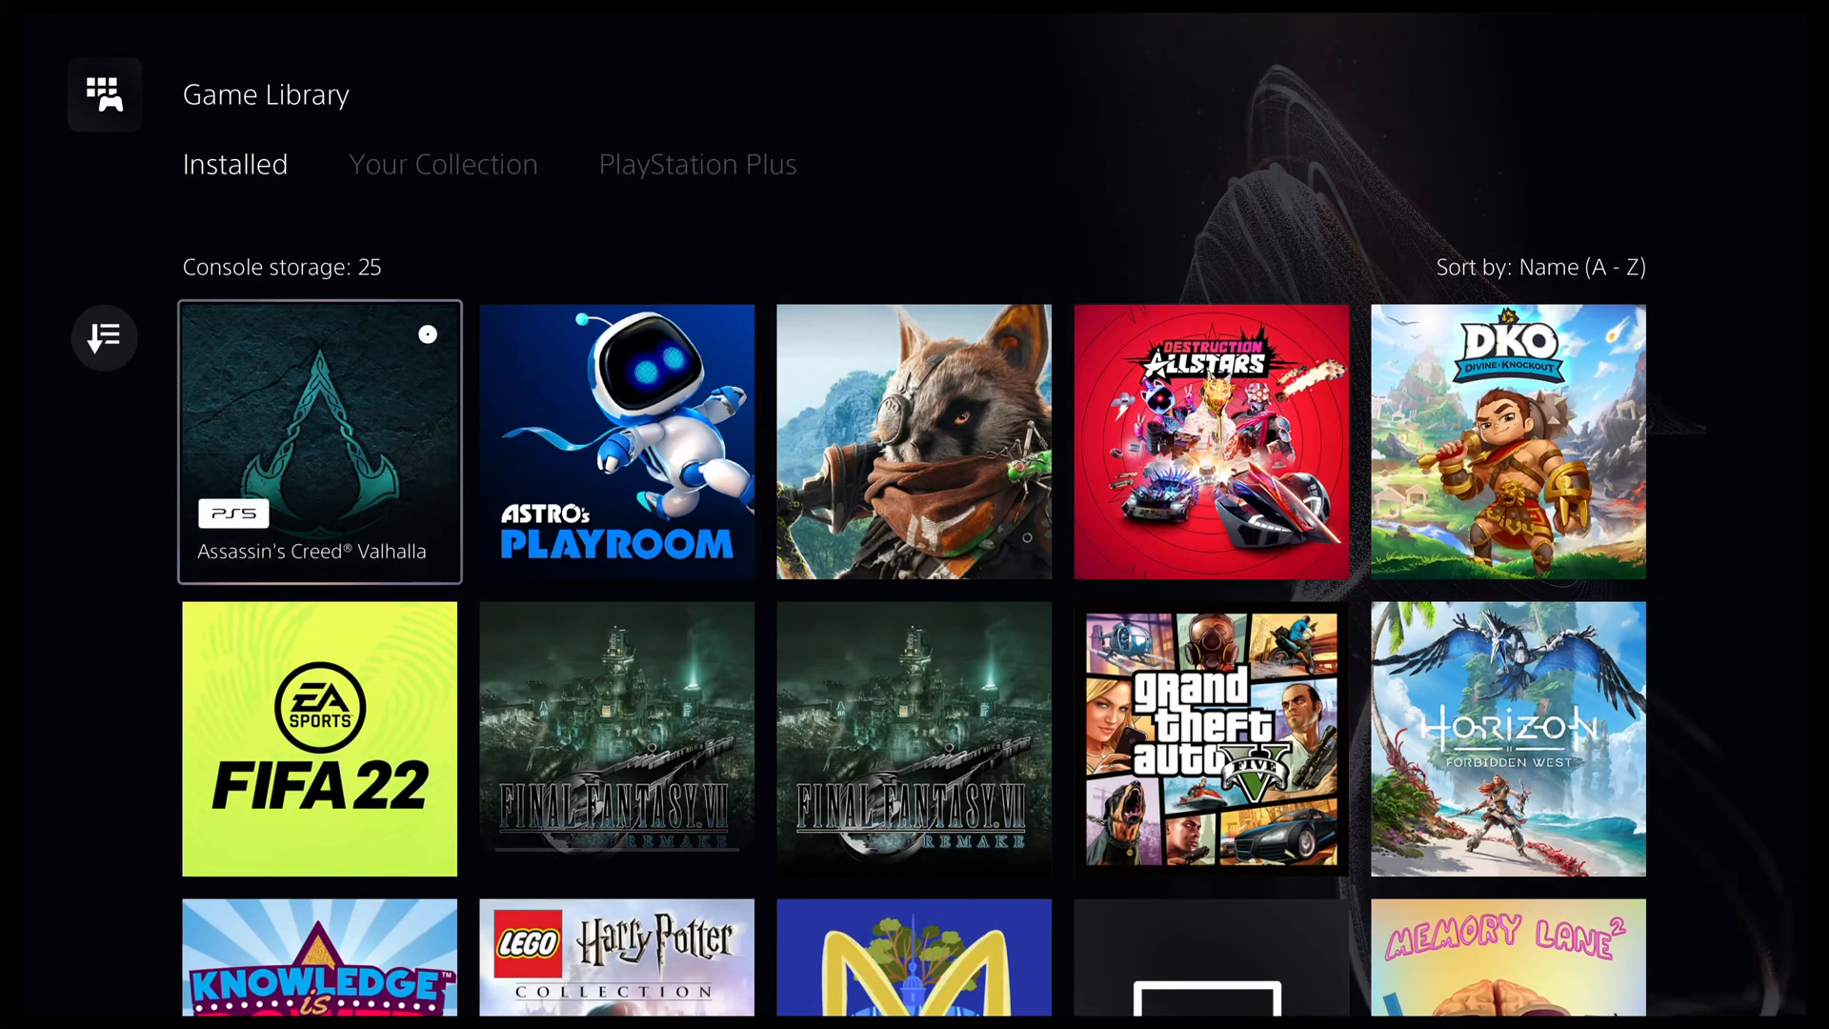
Switch to Your Collection and create a new gamelist starting with Big Crown Showdown
left_click(442, 163)
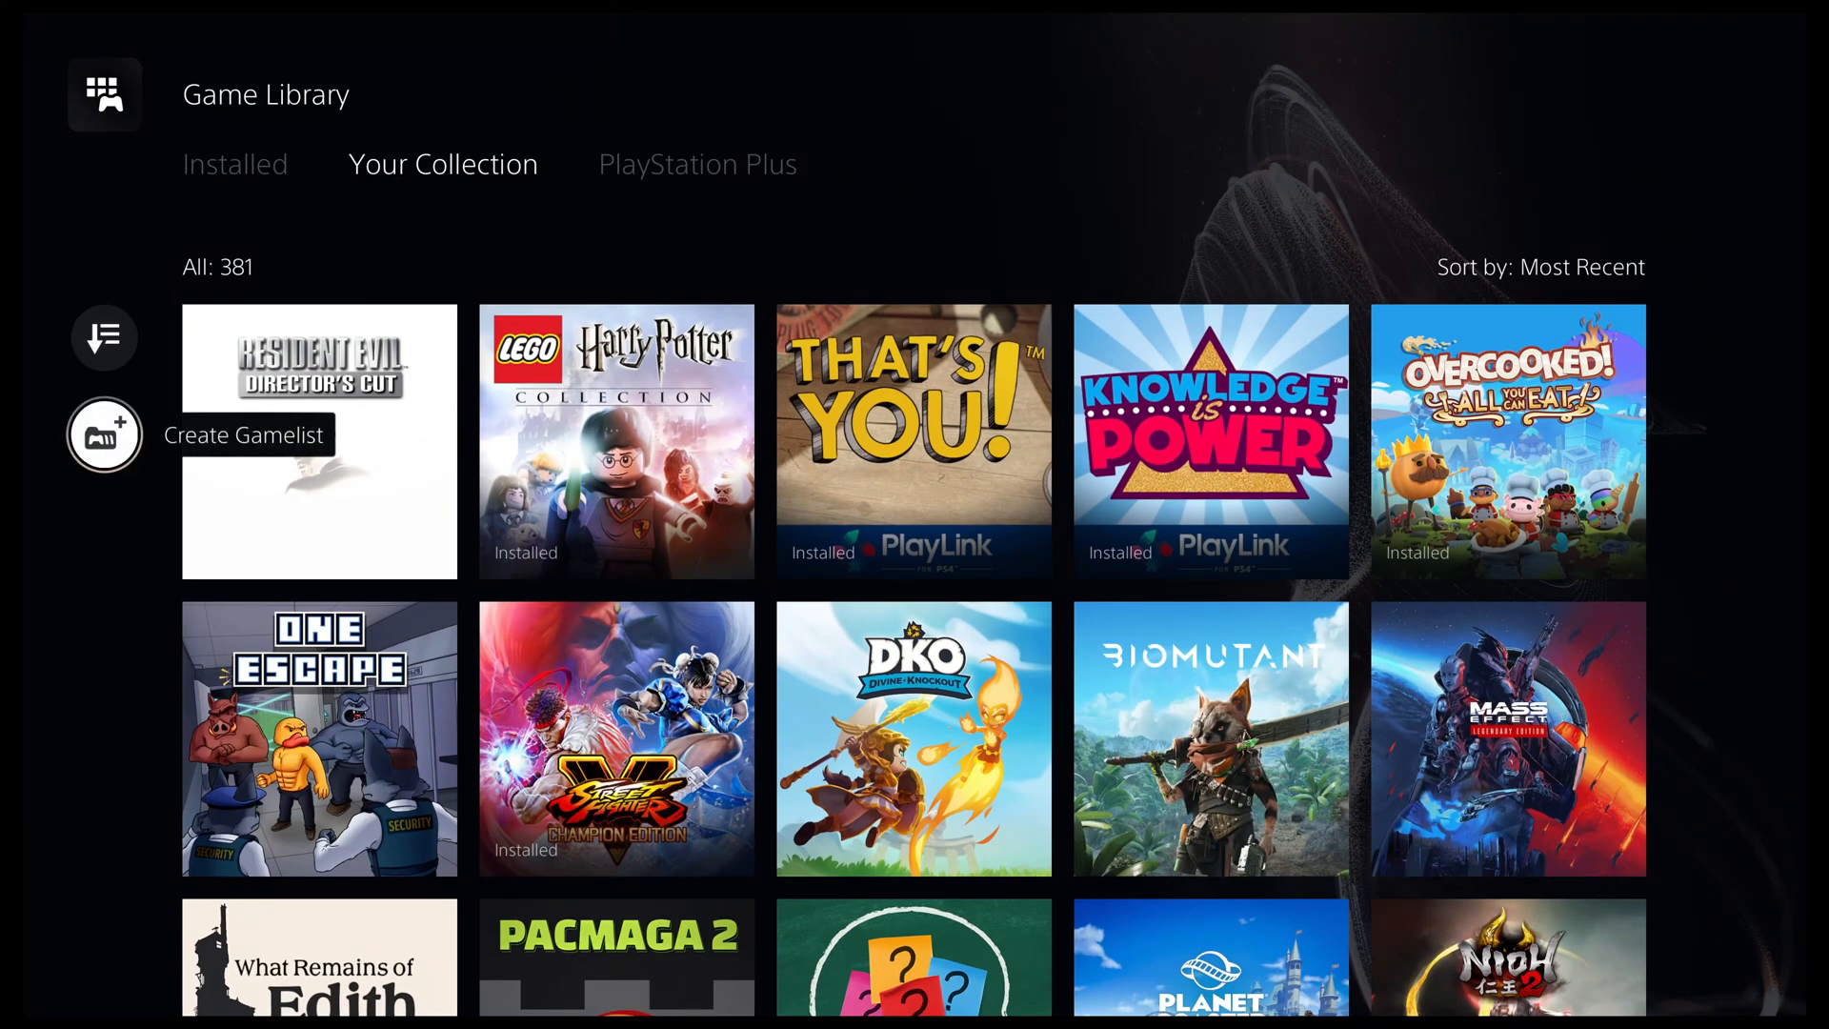
left_click(104, 434)
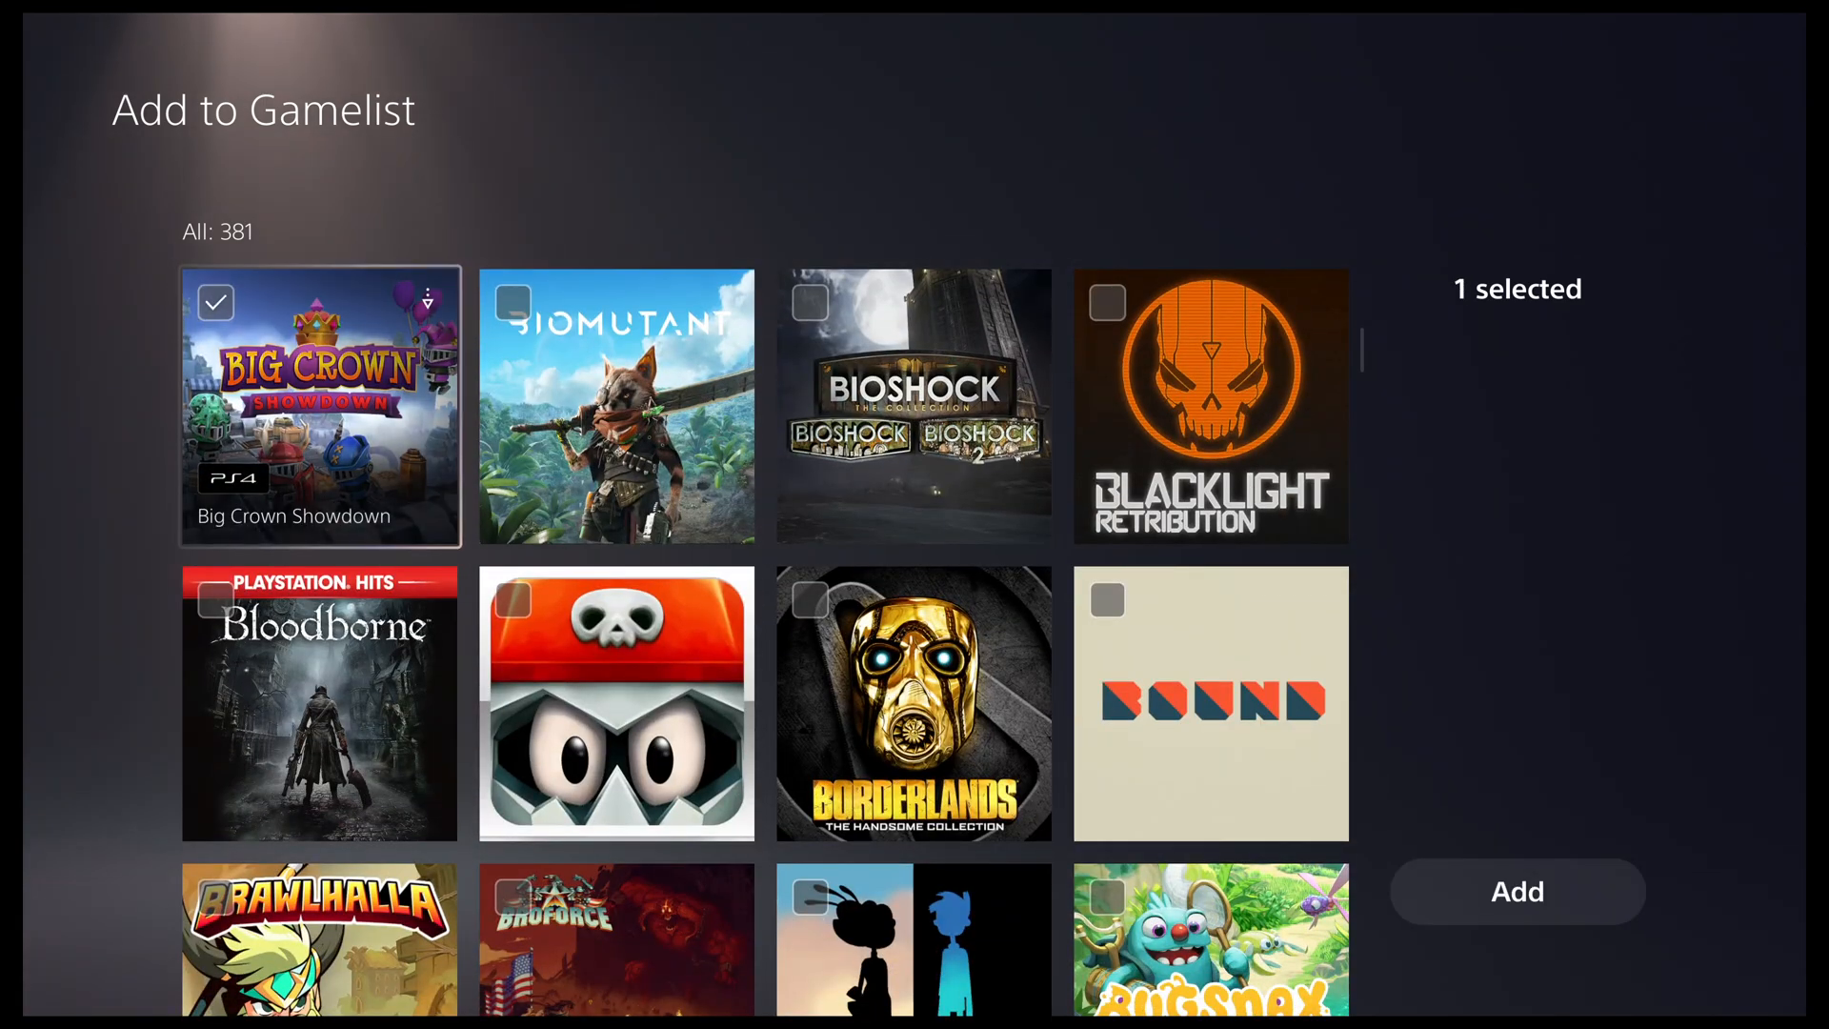
Tick Knowledge is Power further down the grid and add both picked games
scroll("down", 3)
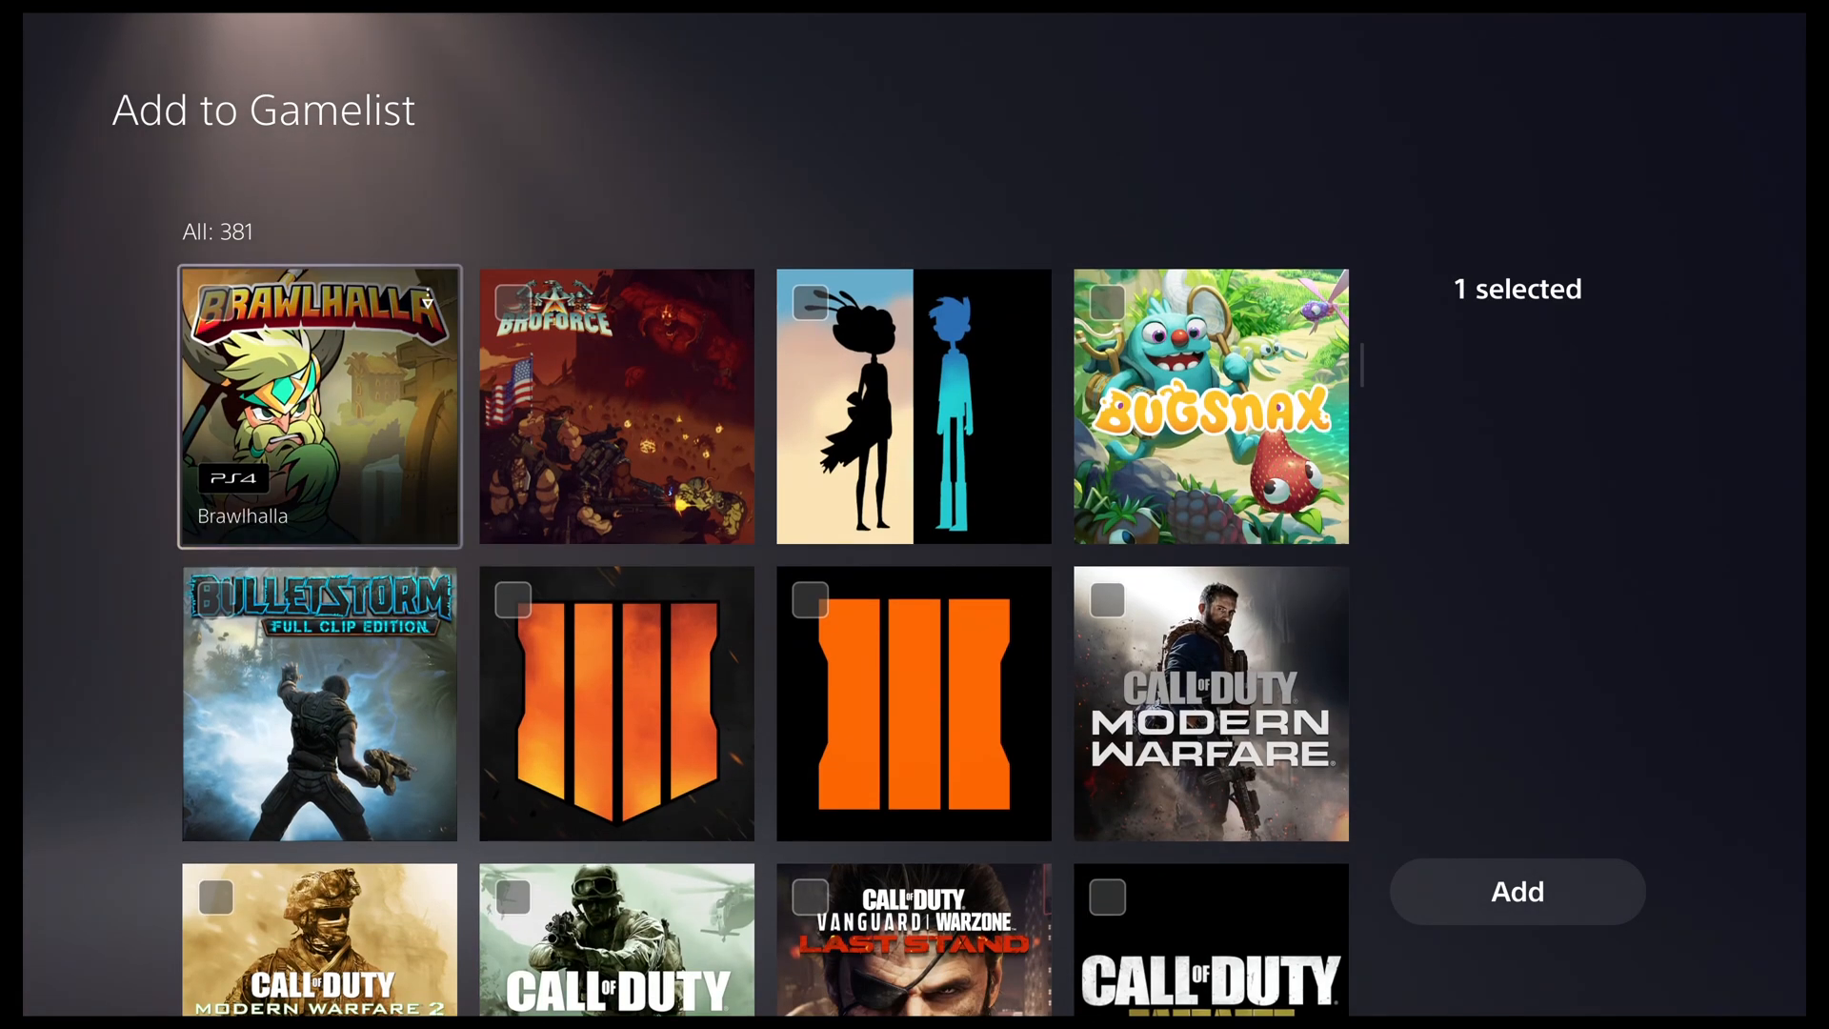
scroll("down", 3)
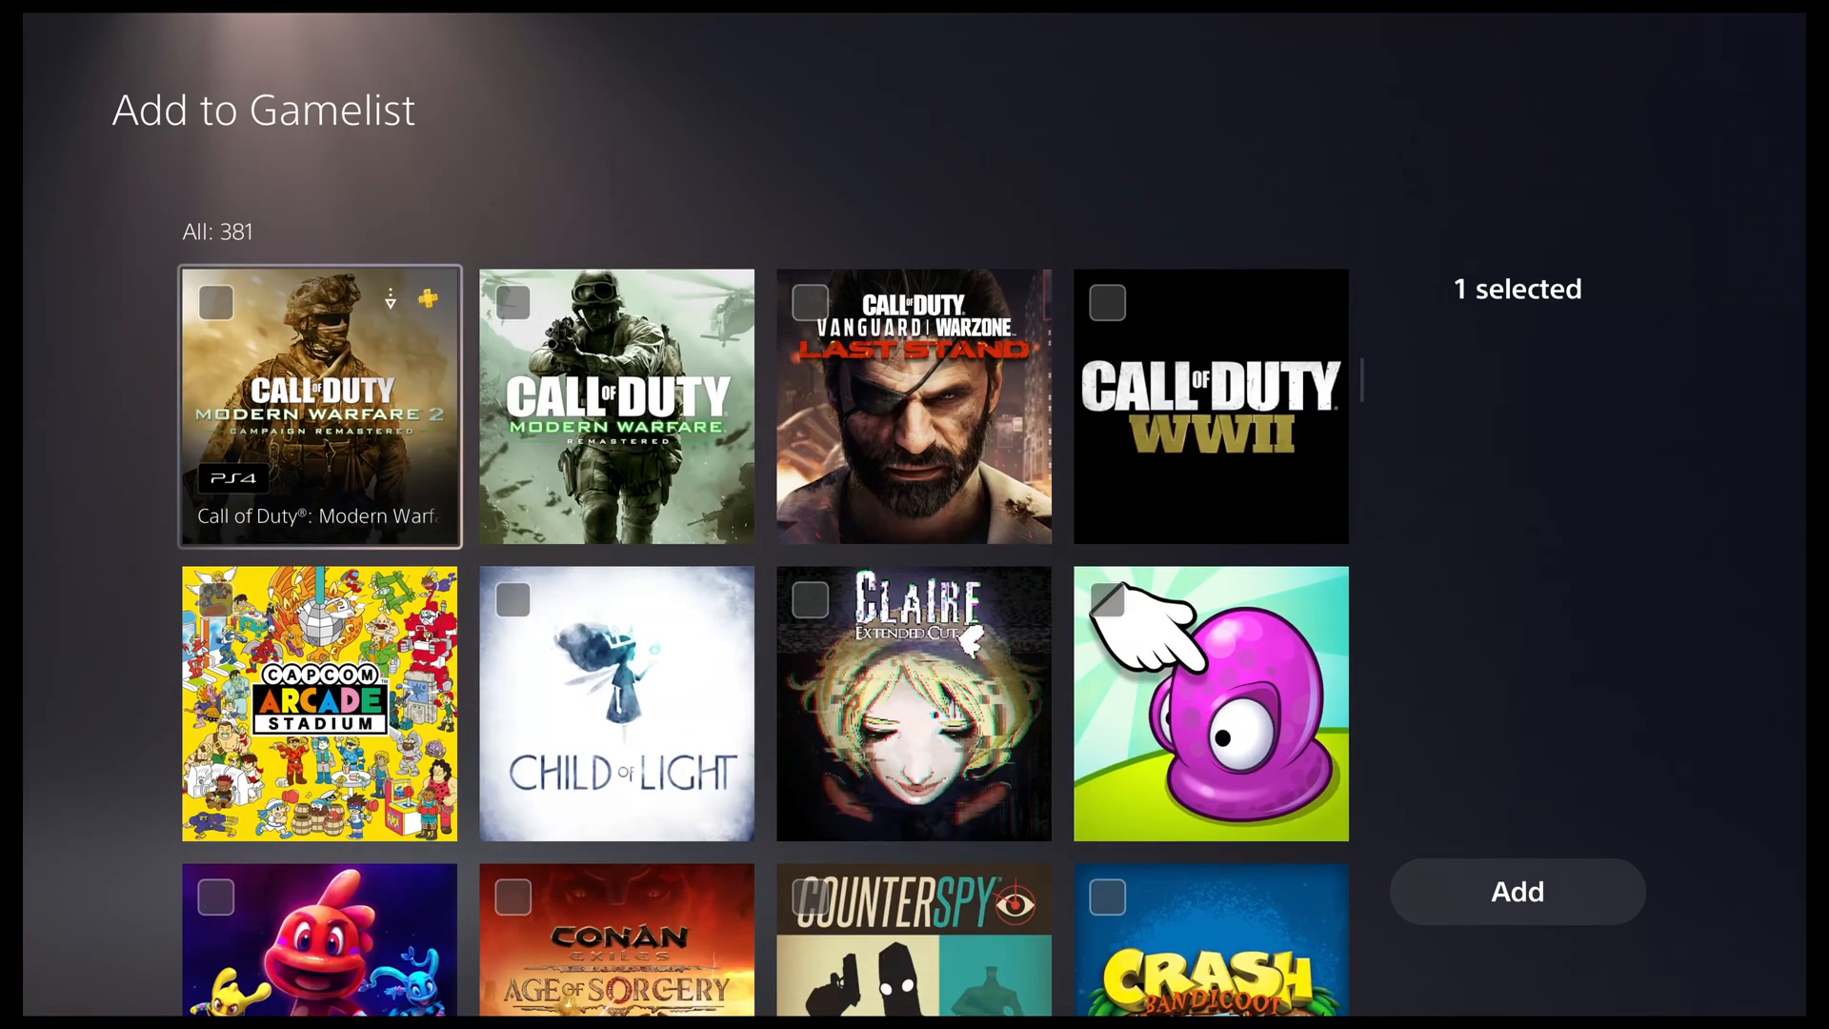
scroll("down", 3)
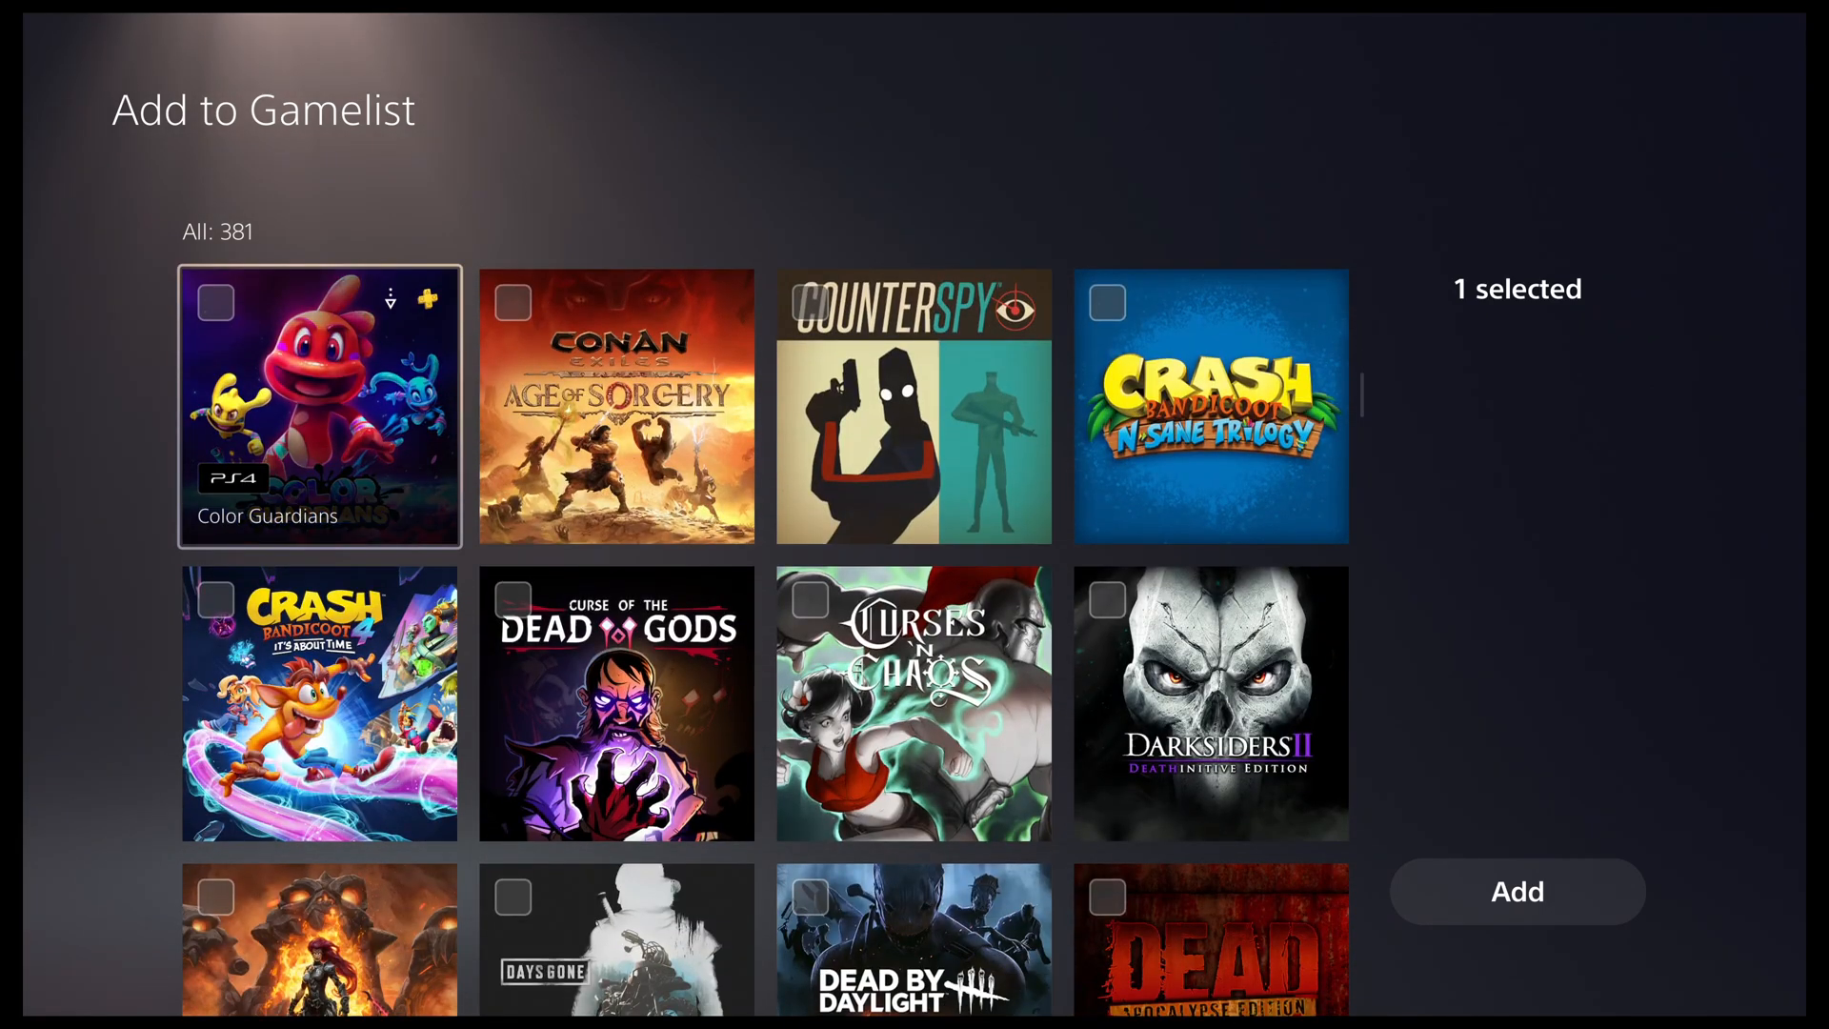
scroll("down", 3)
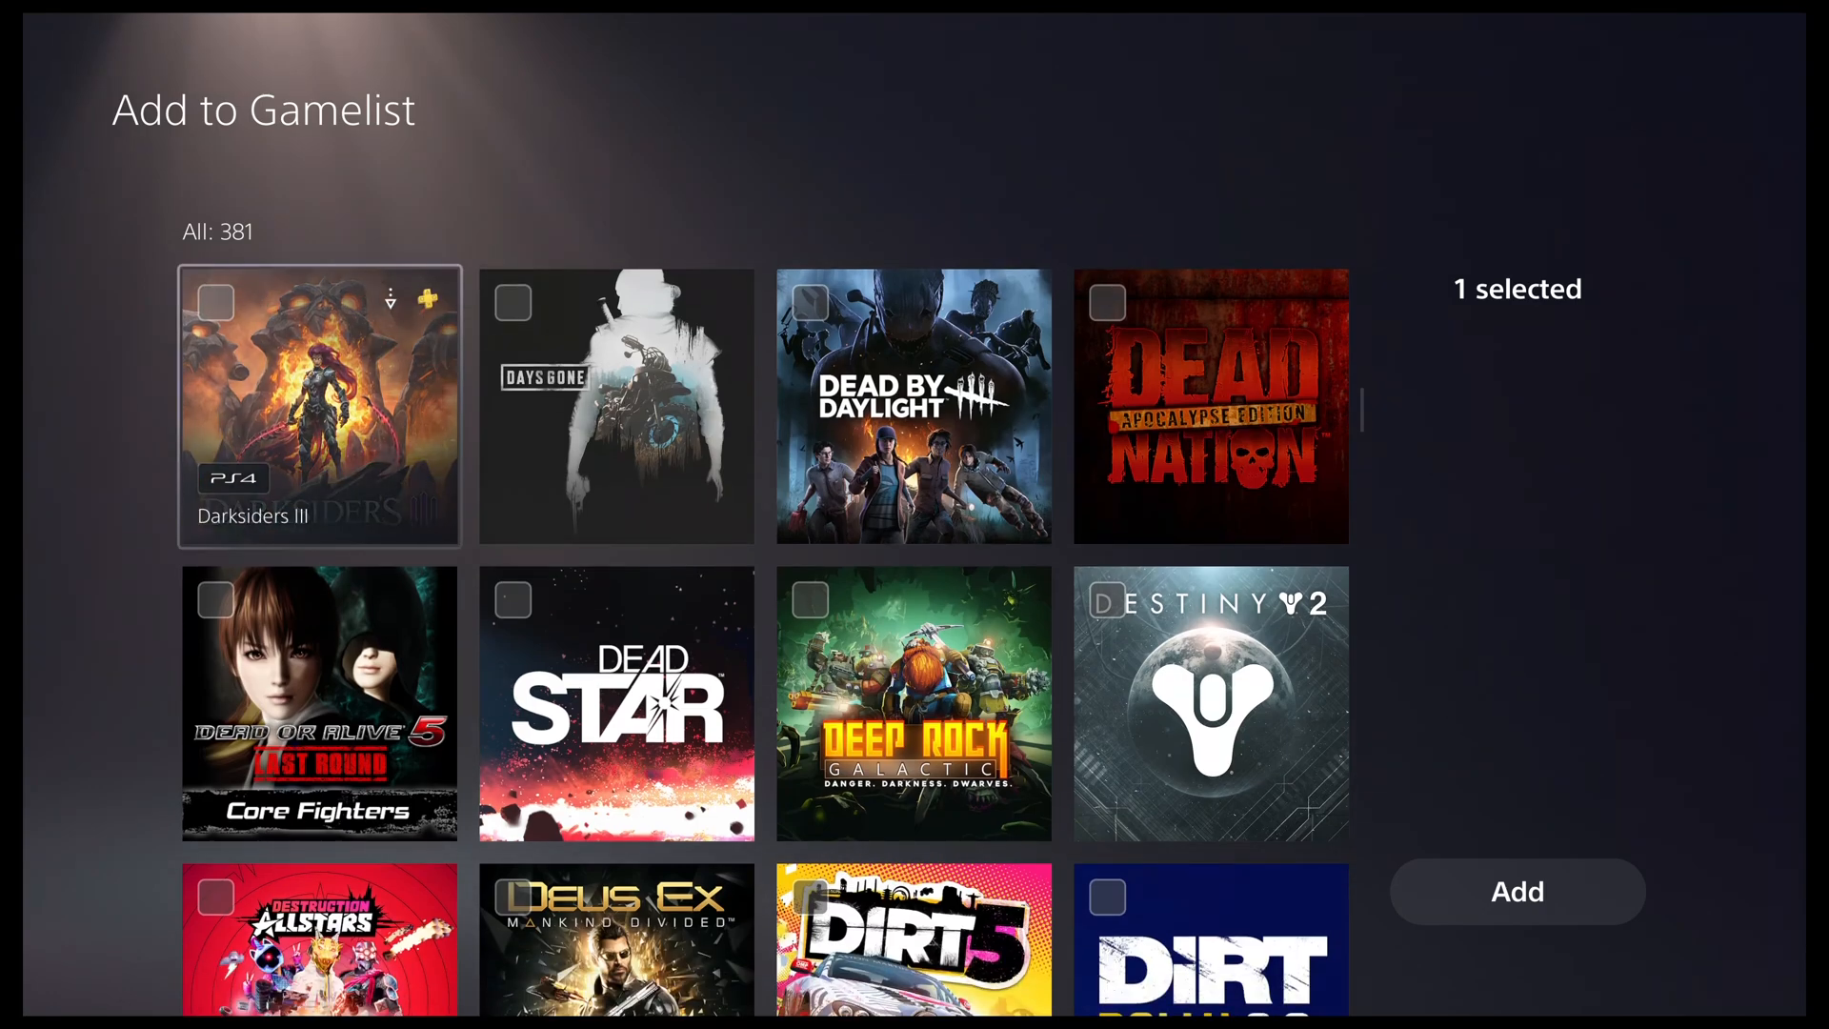
scroll("down", 3)
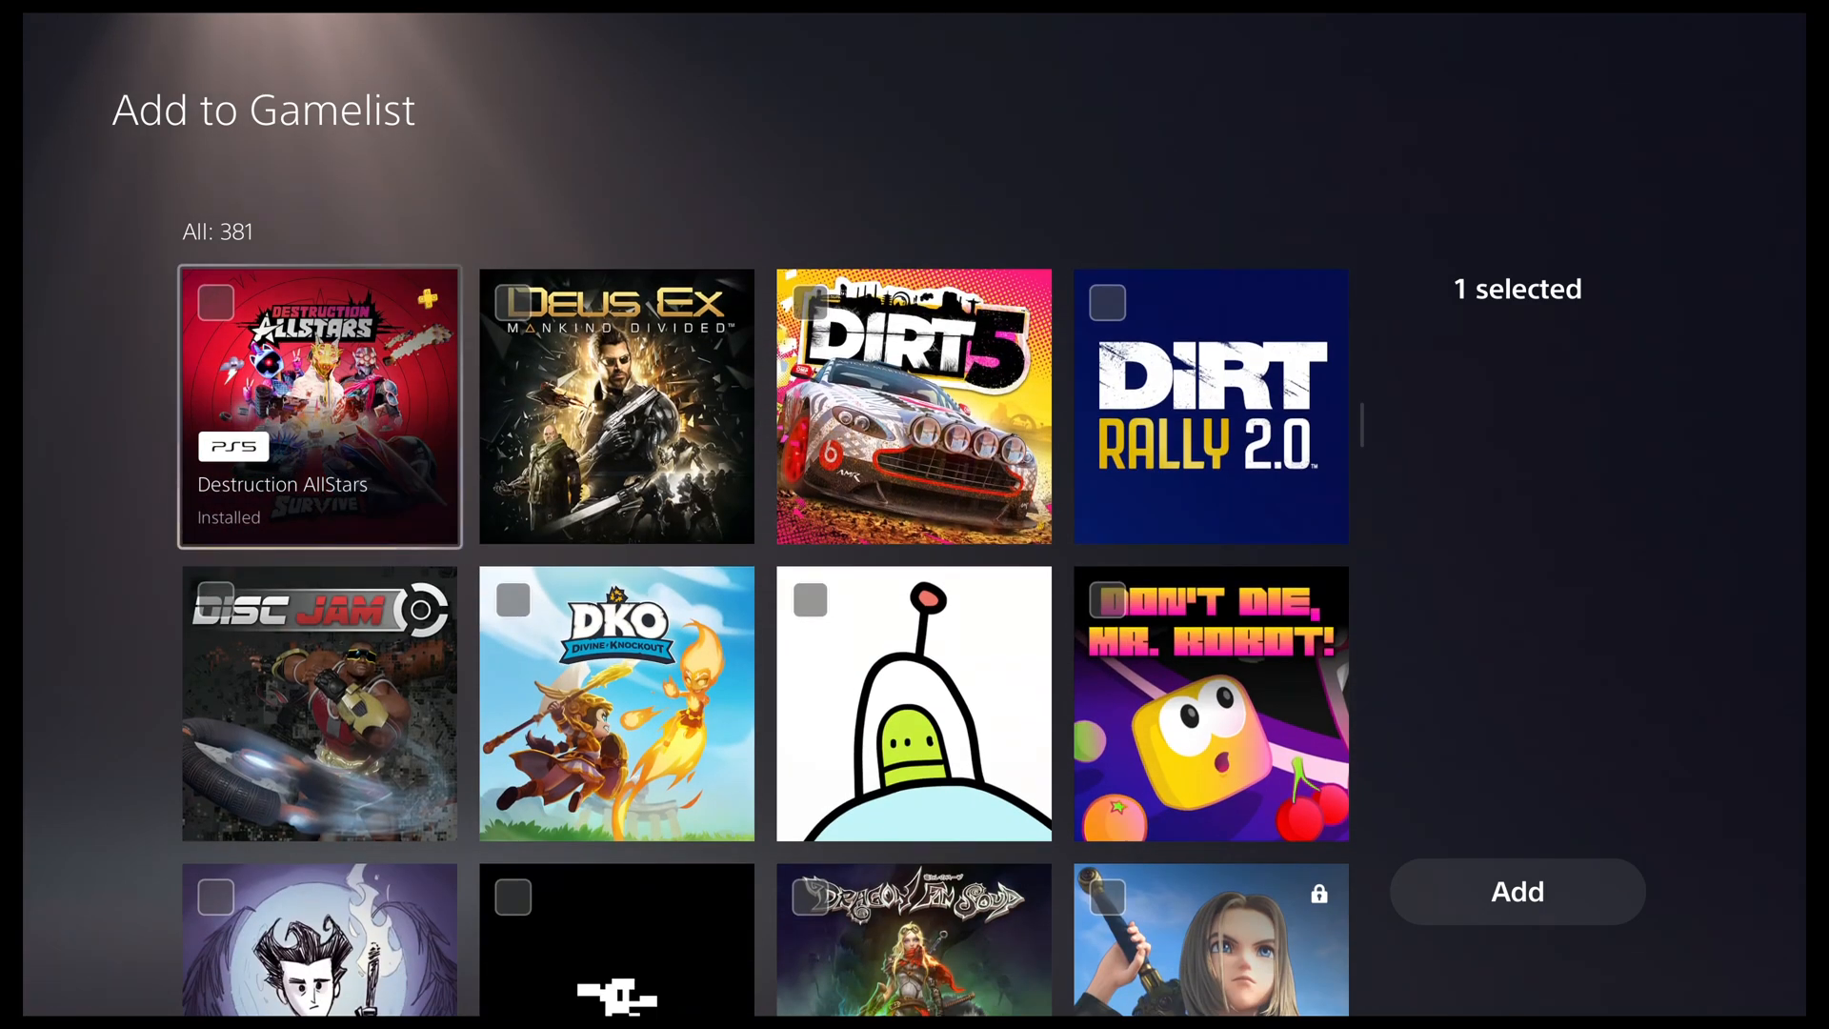
scroll("down", 3)
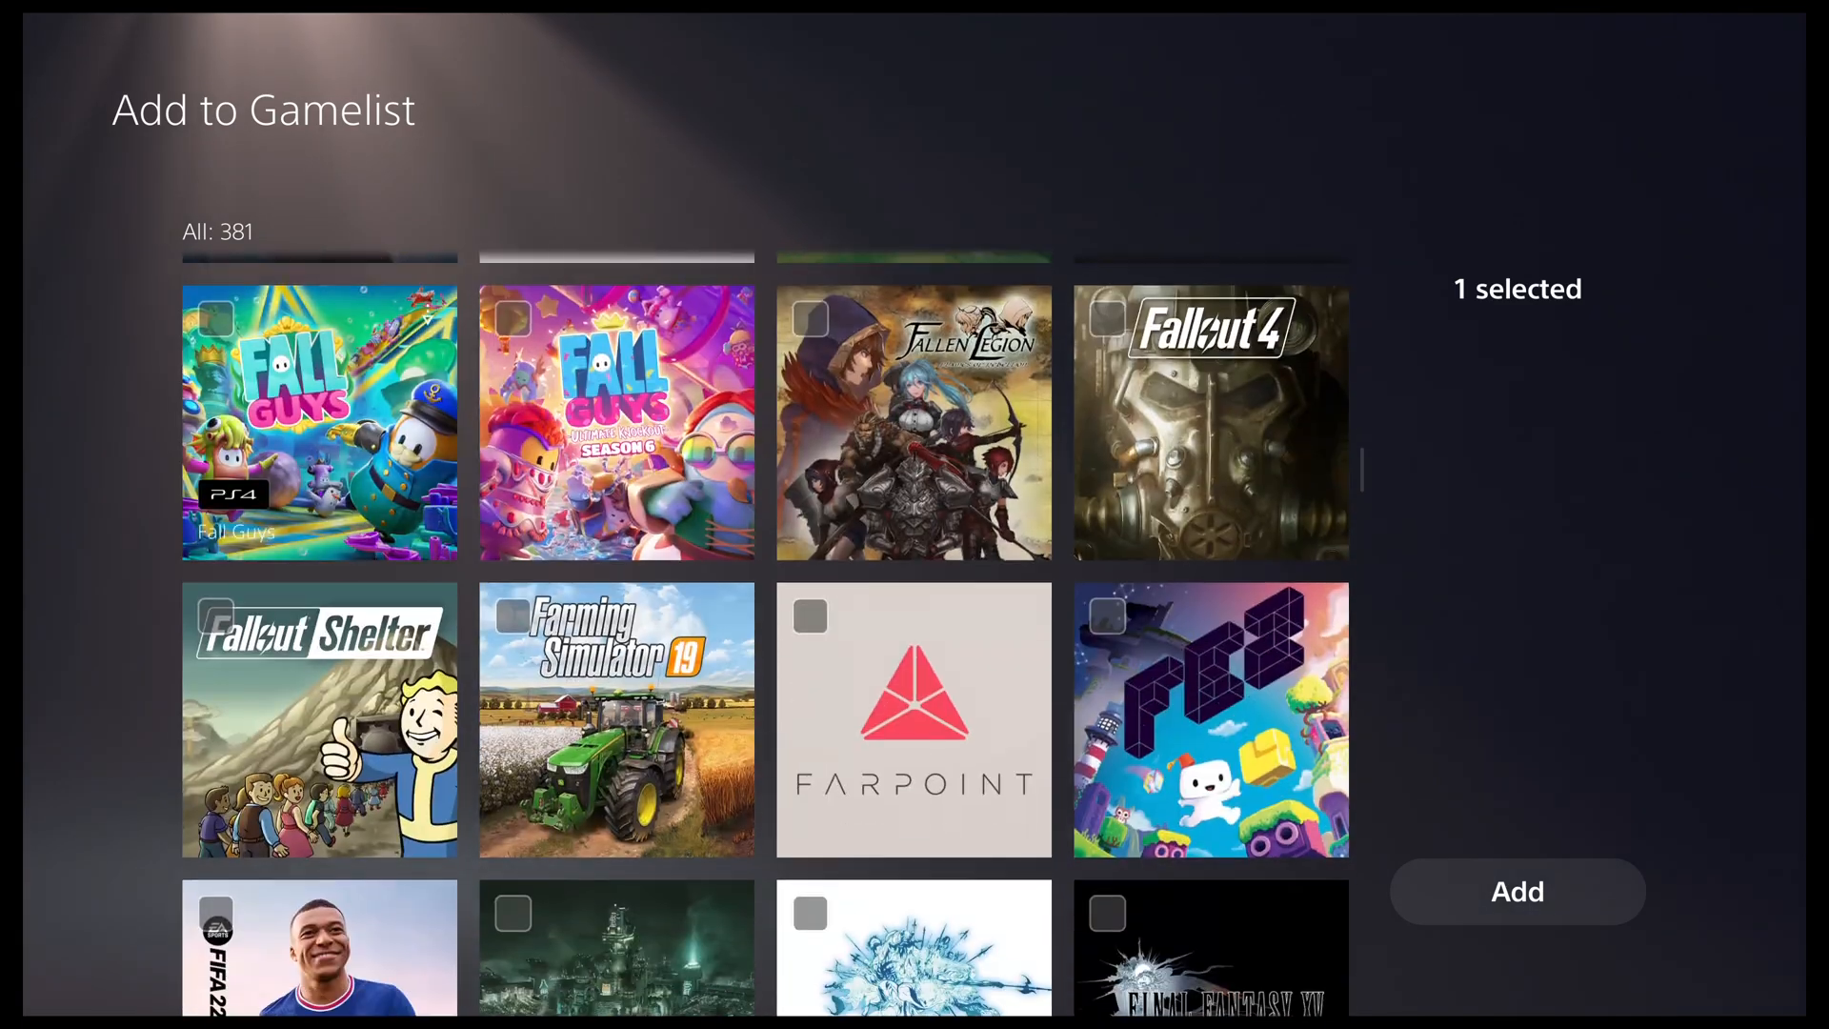
scroll("down", 3)
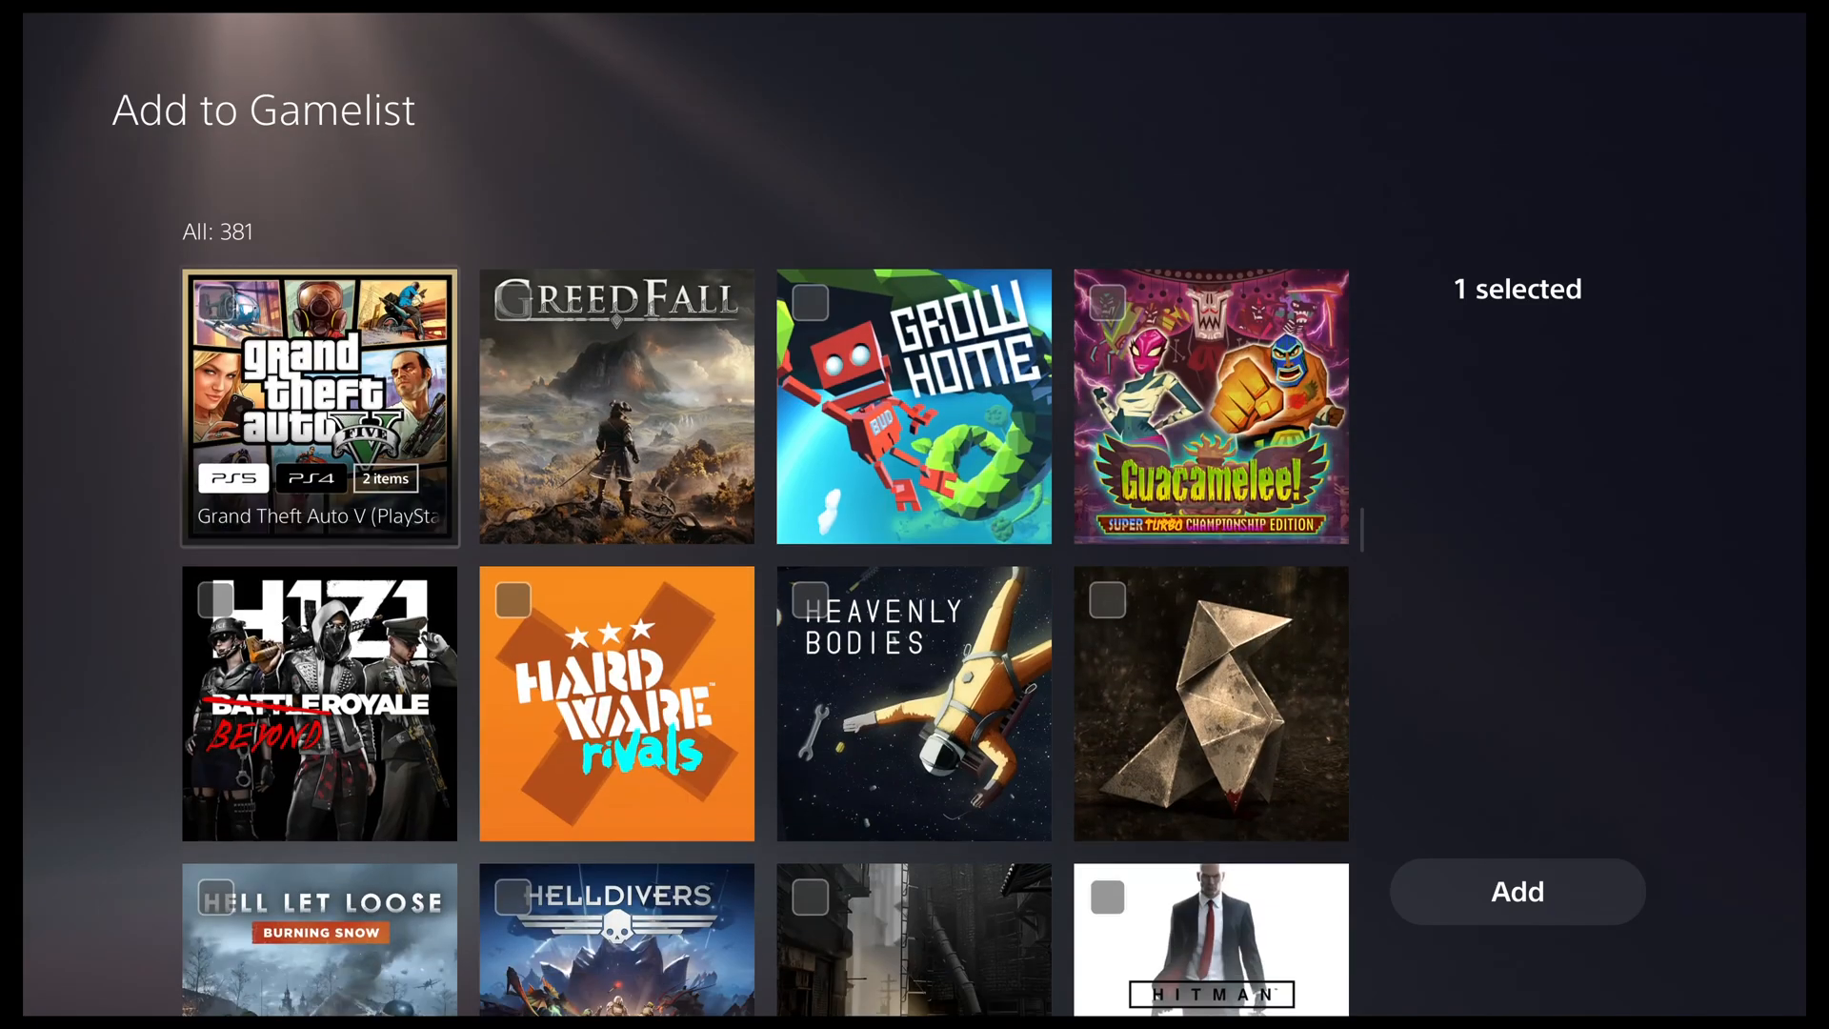
scroll("down", 3)
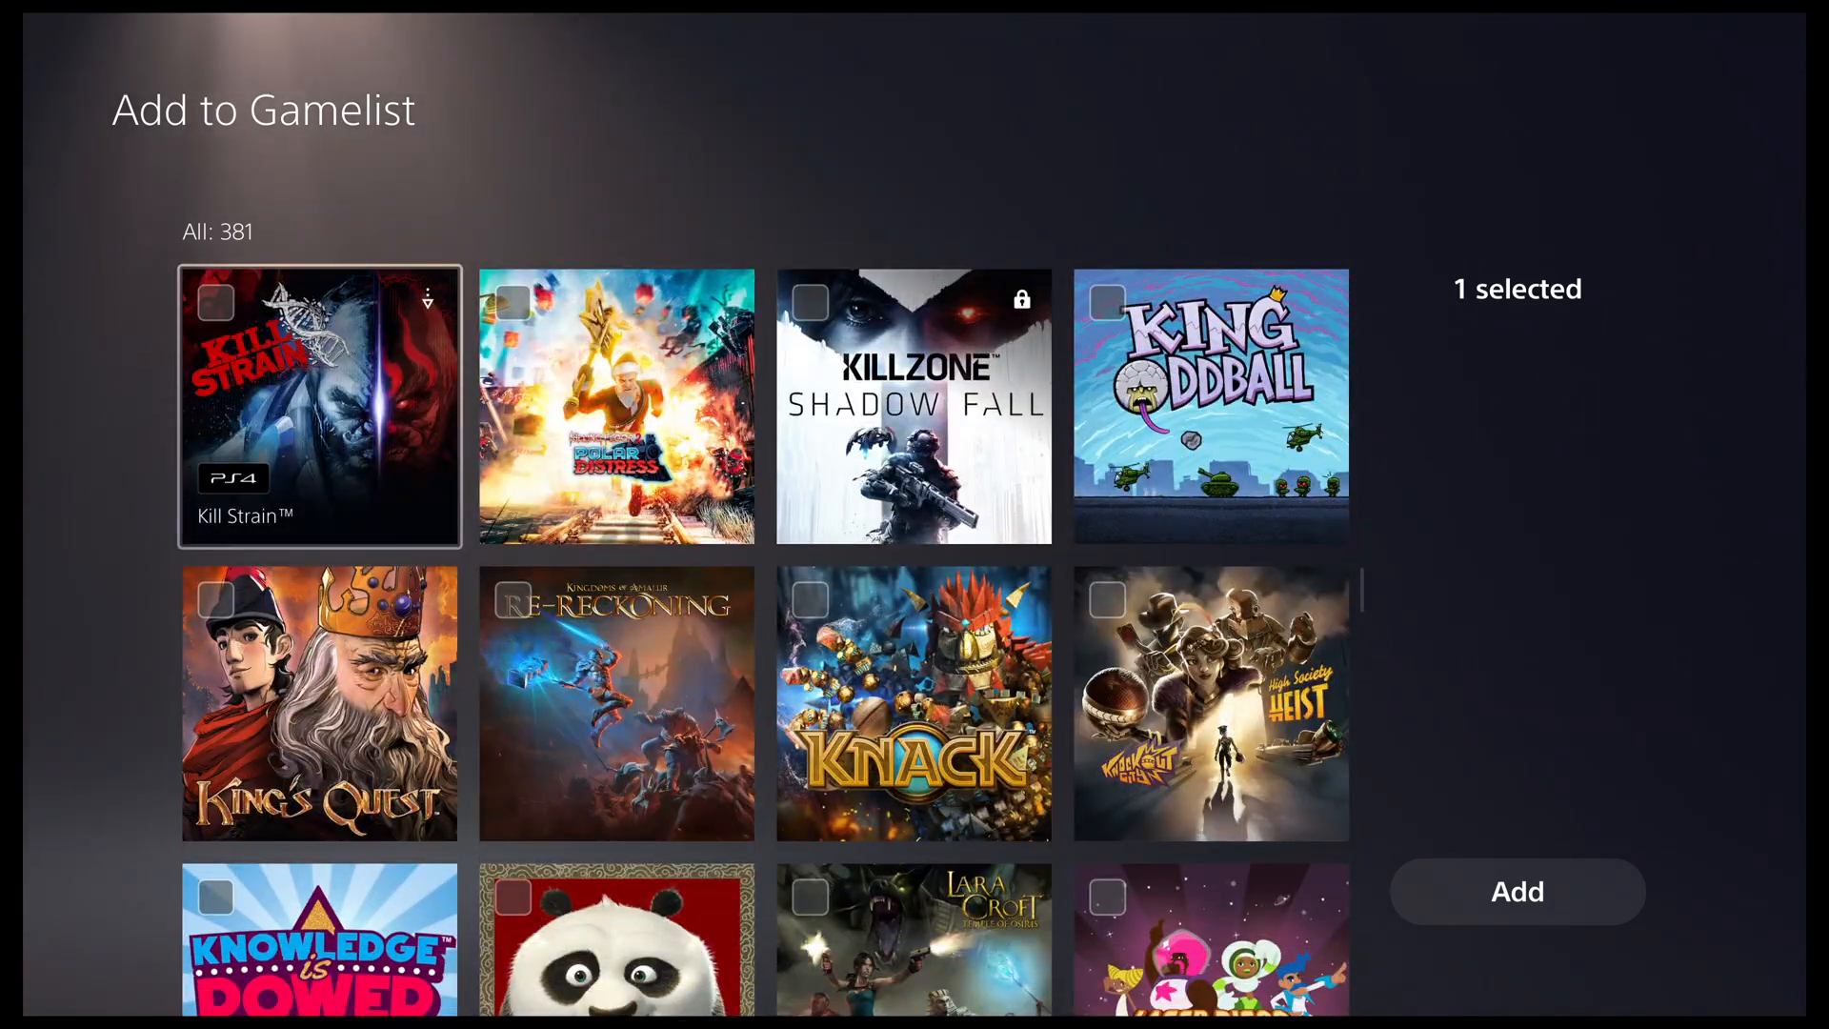
scroll("down", 3)
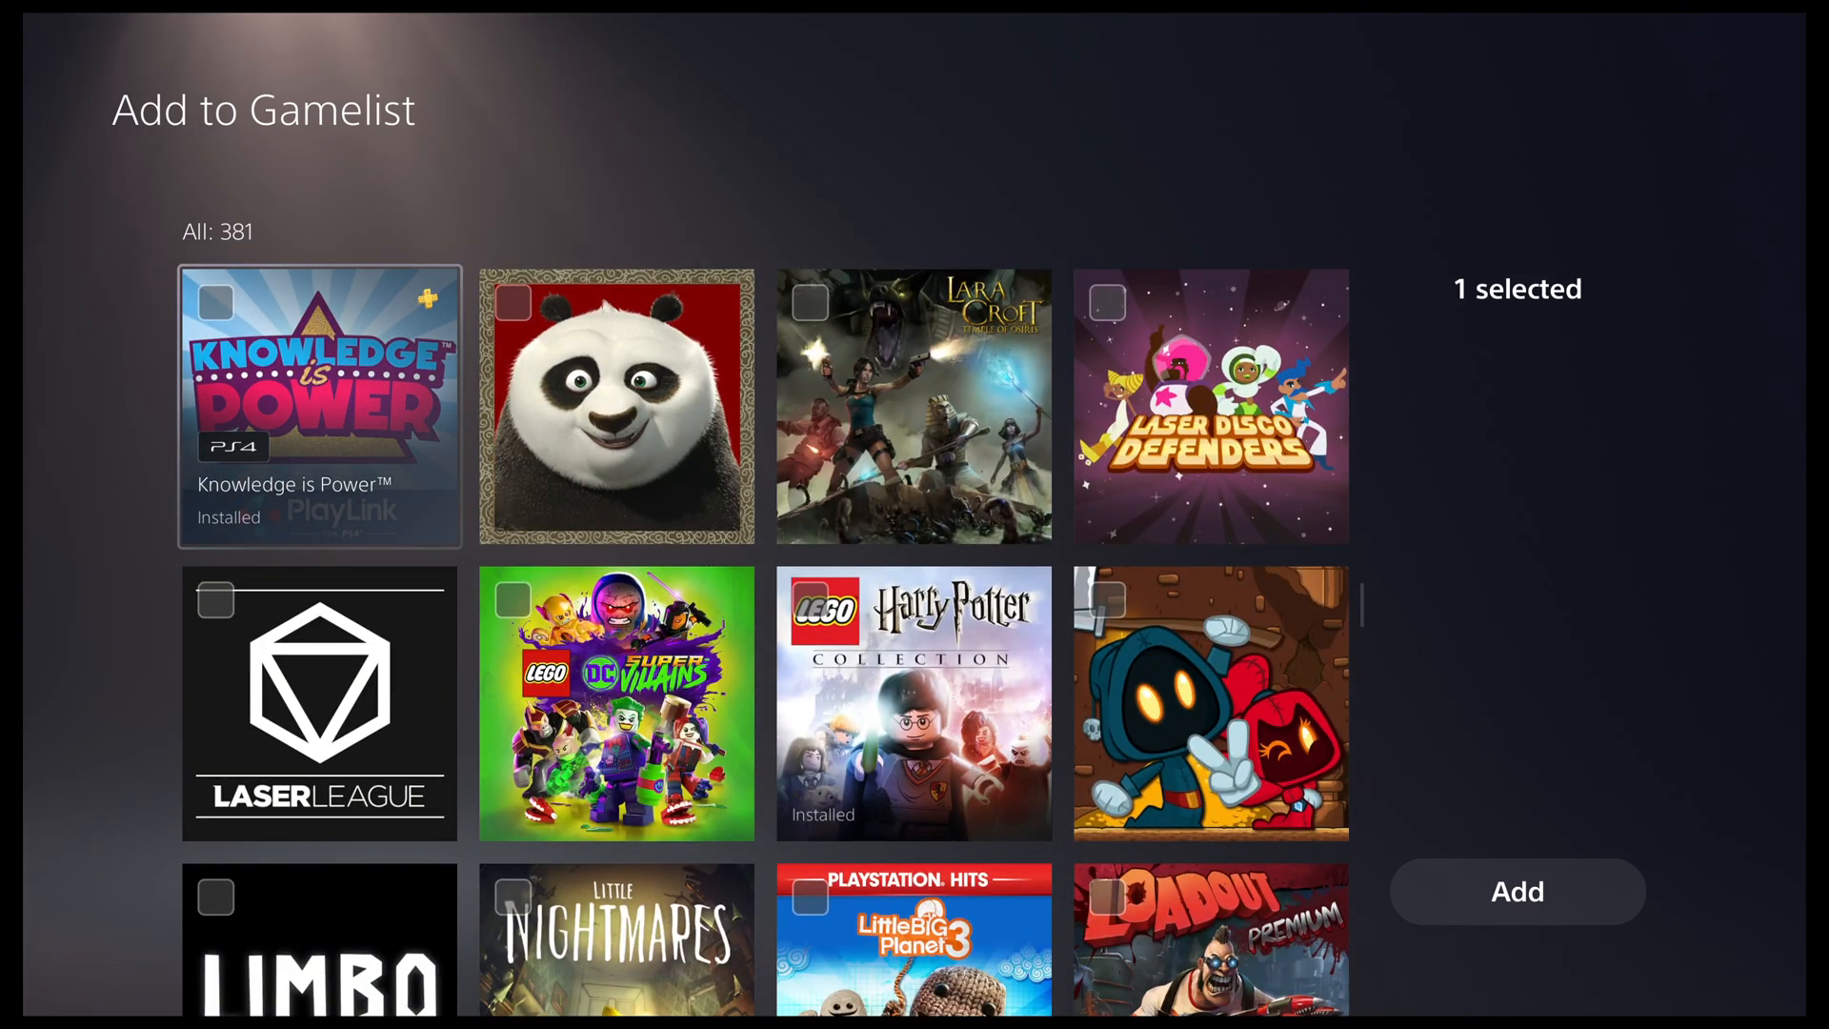
left_click(214, 301)
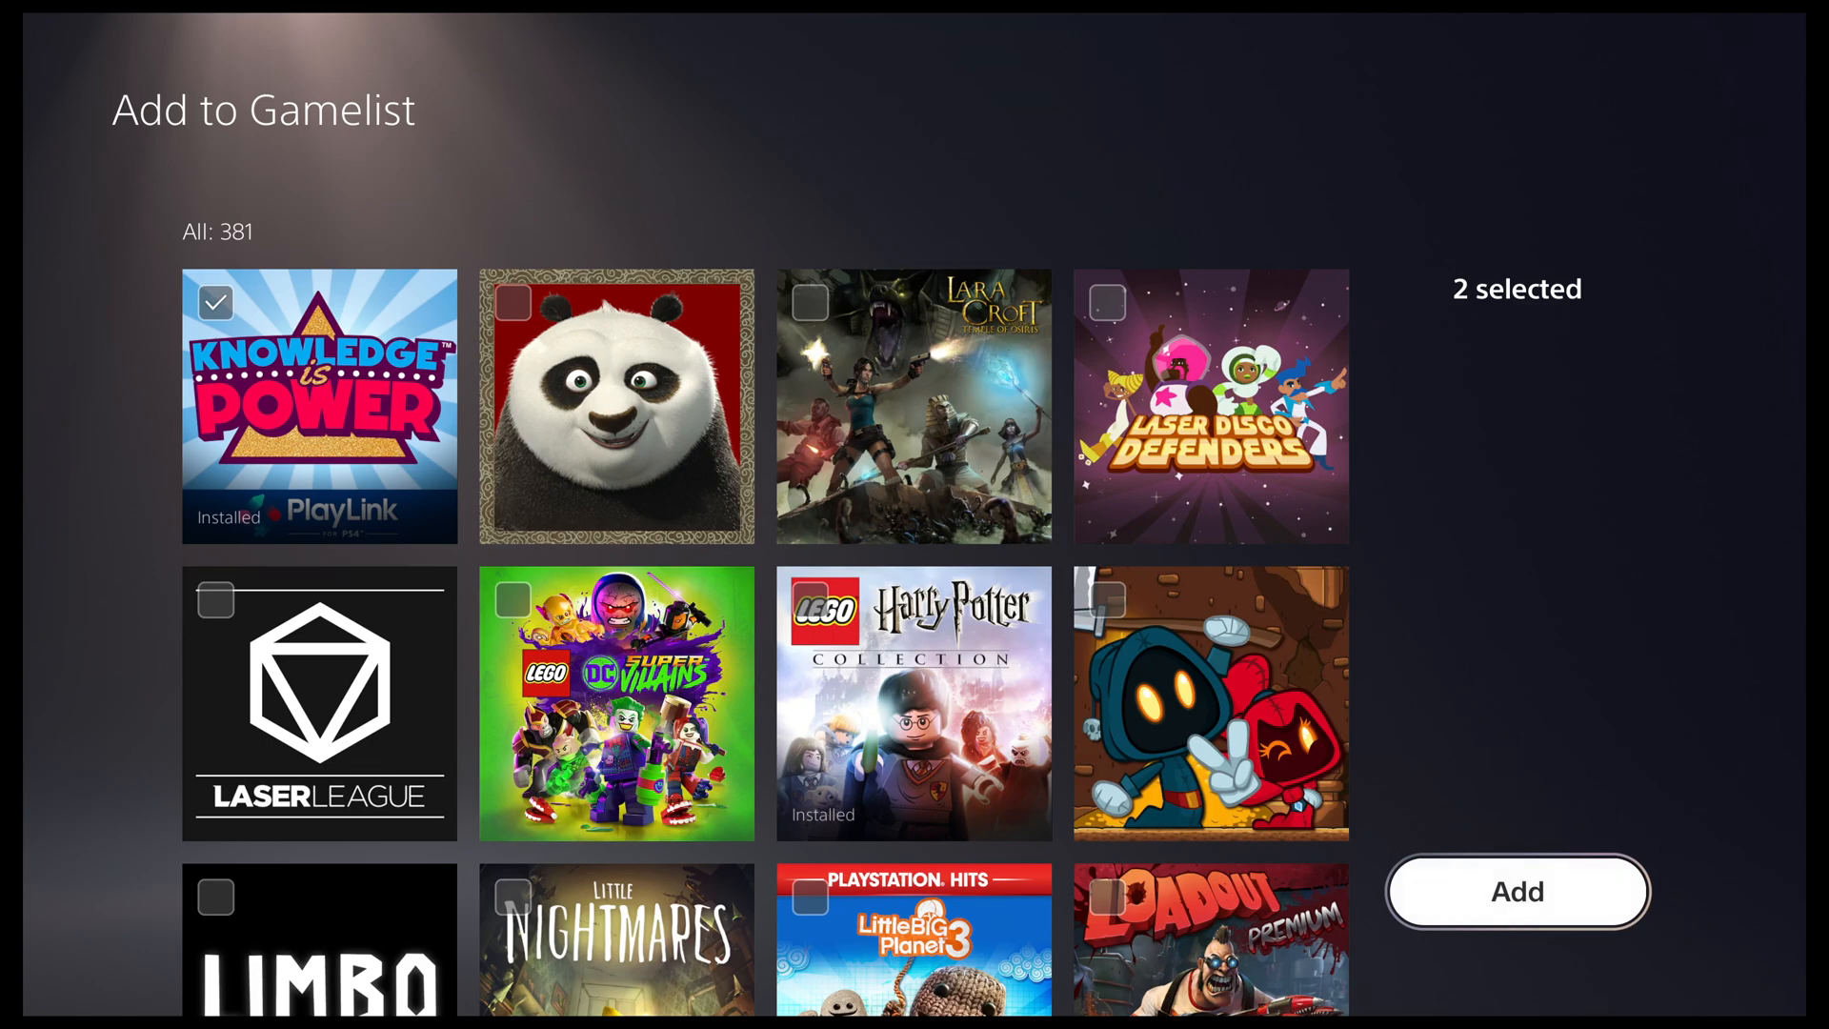
left_click(1517, 892)
type("Coop")
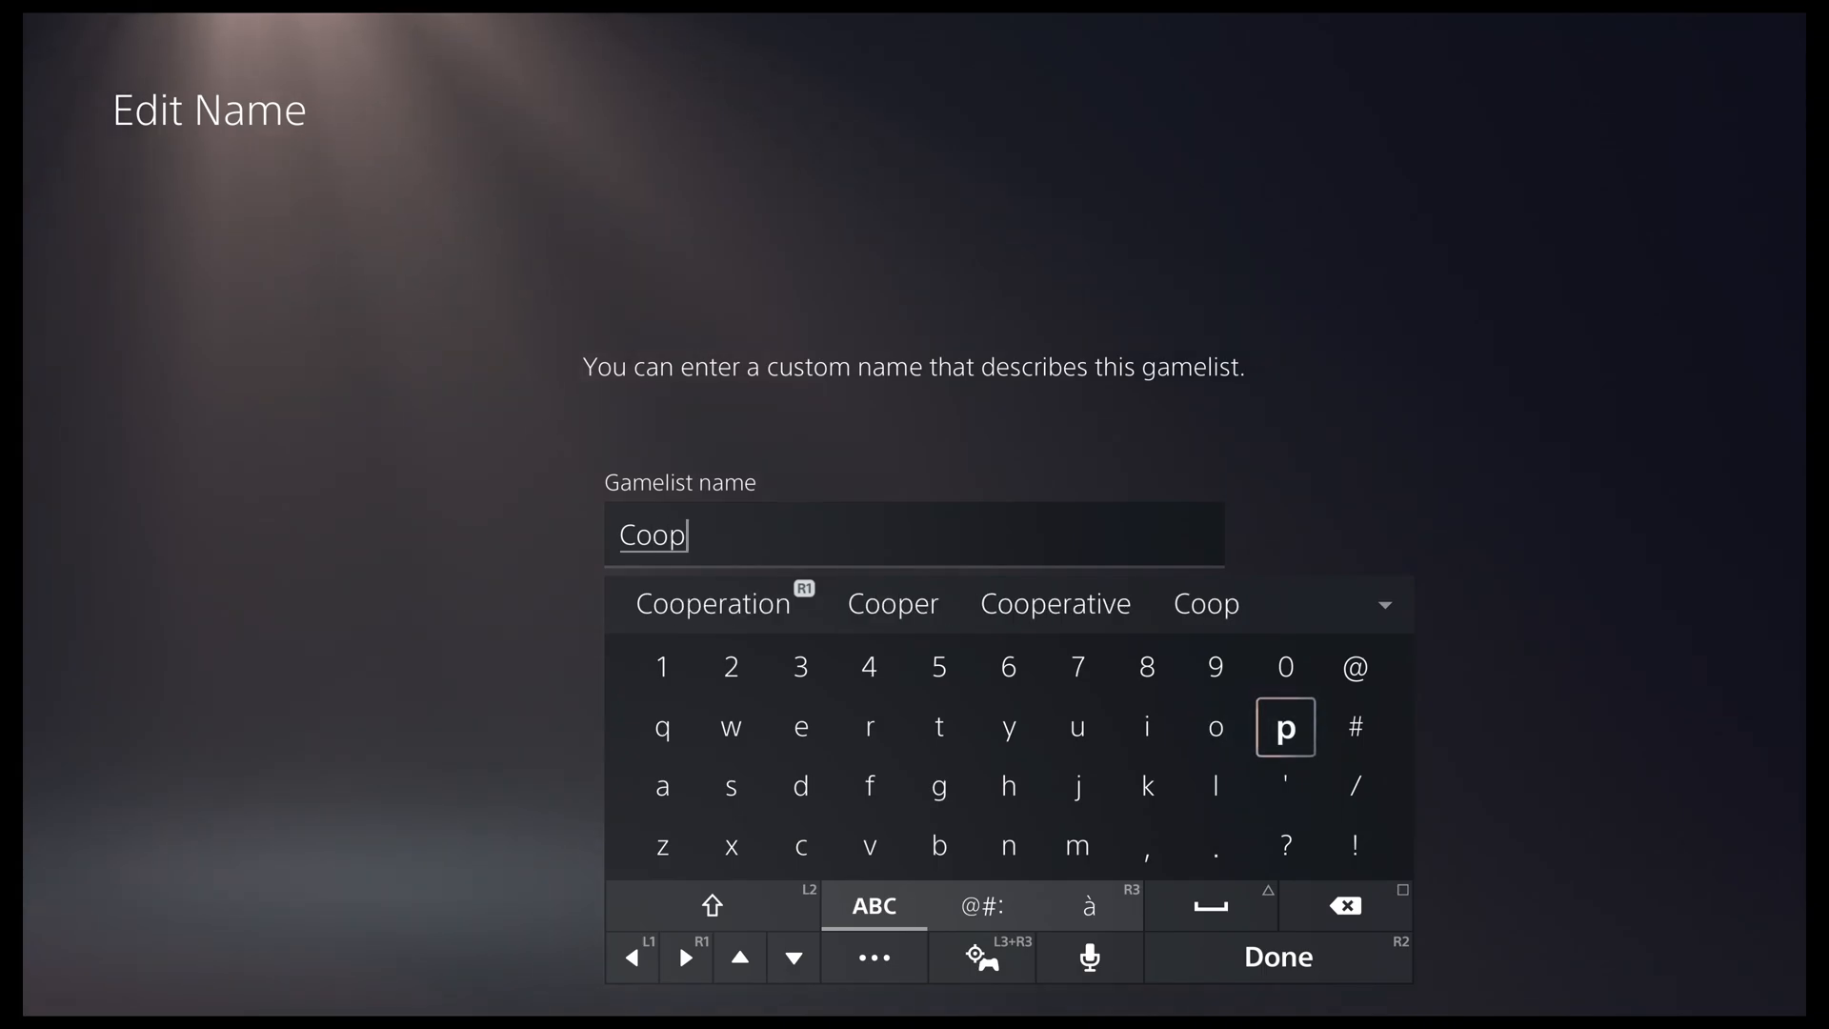
Confirm 'Coop' as the gamelist name with Done
left_click(1277, 957)
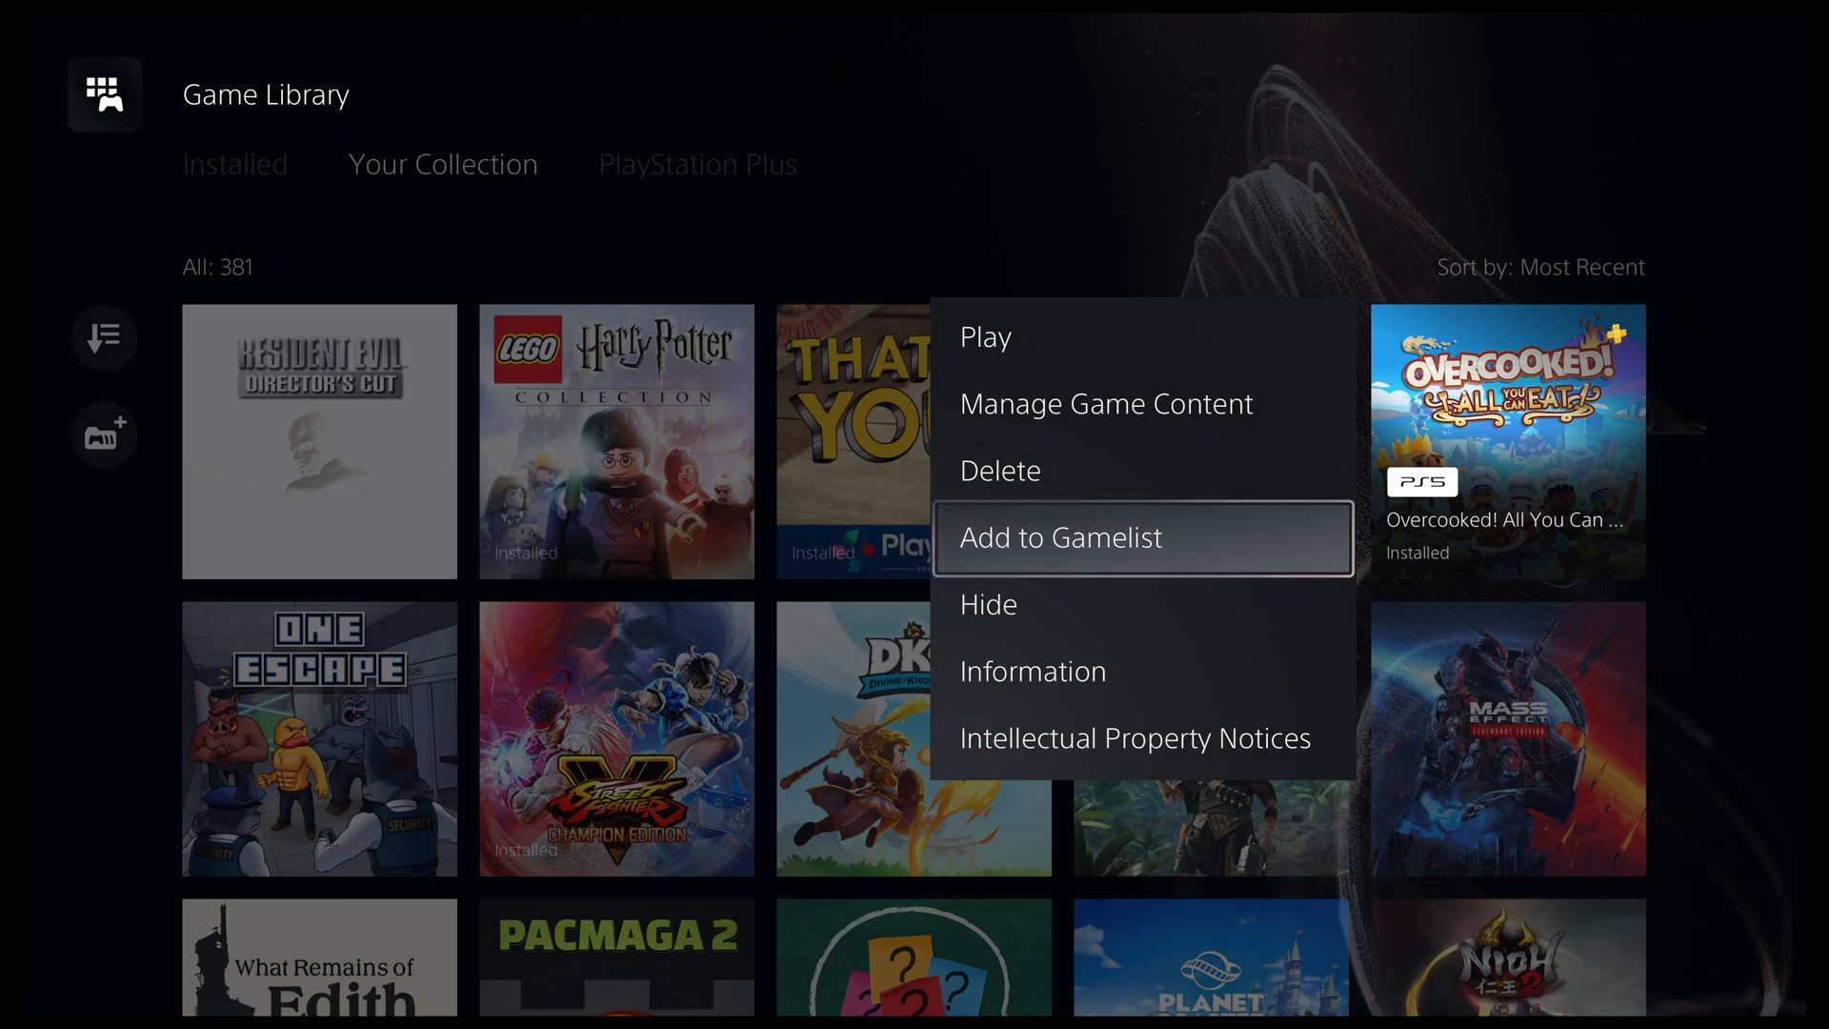
Add Overcooked! All You Can Eat to Coop, then add Rocket League too
left_click(1060, 537)
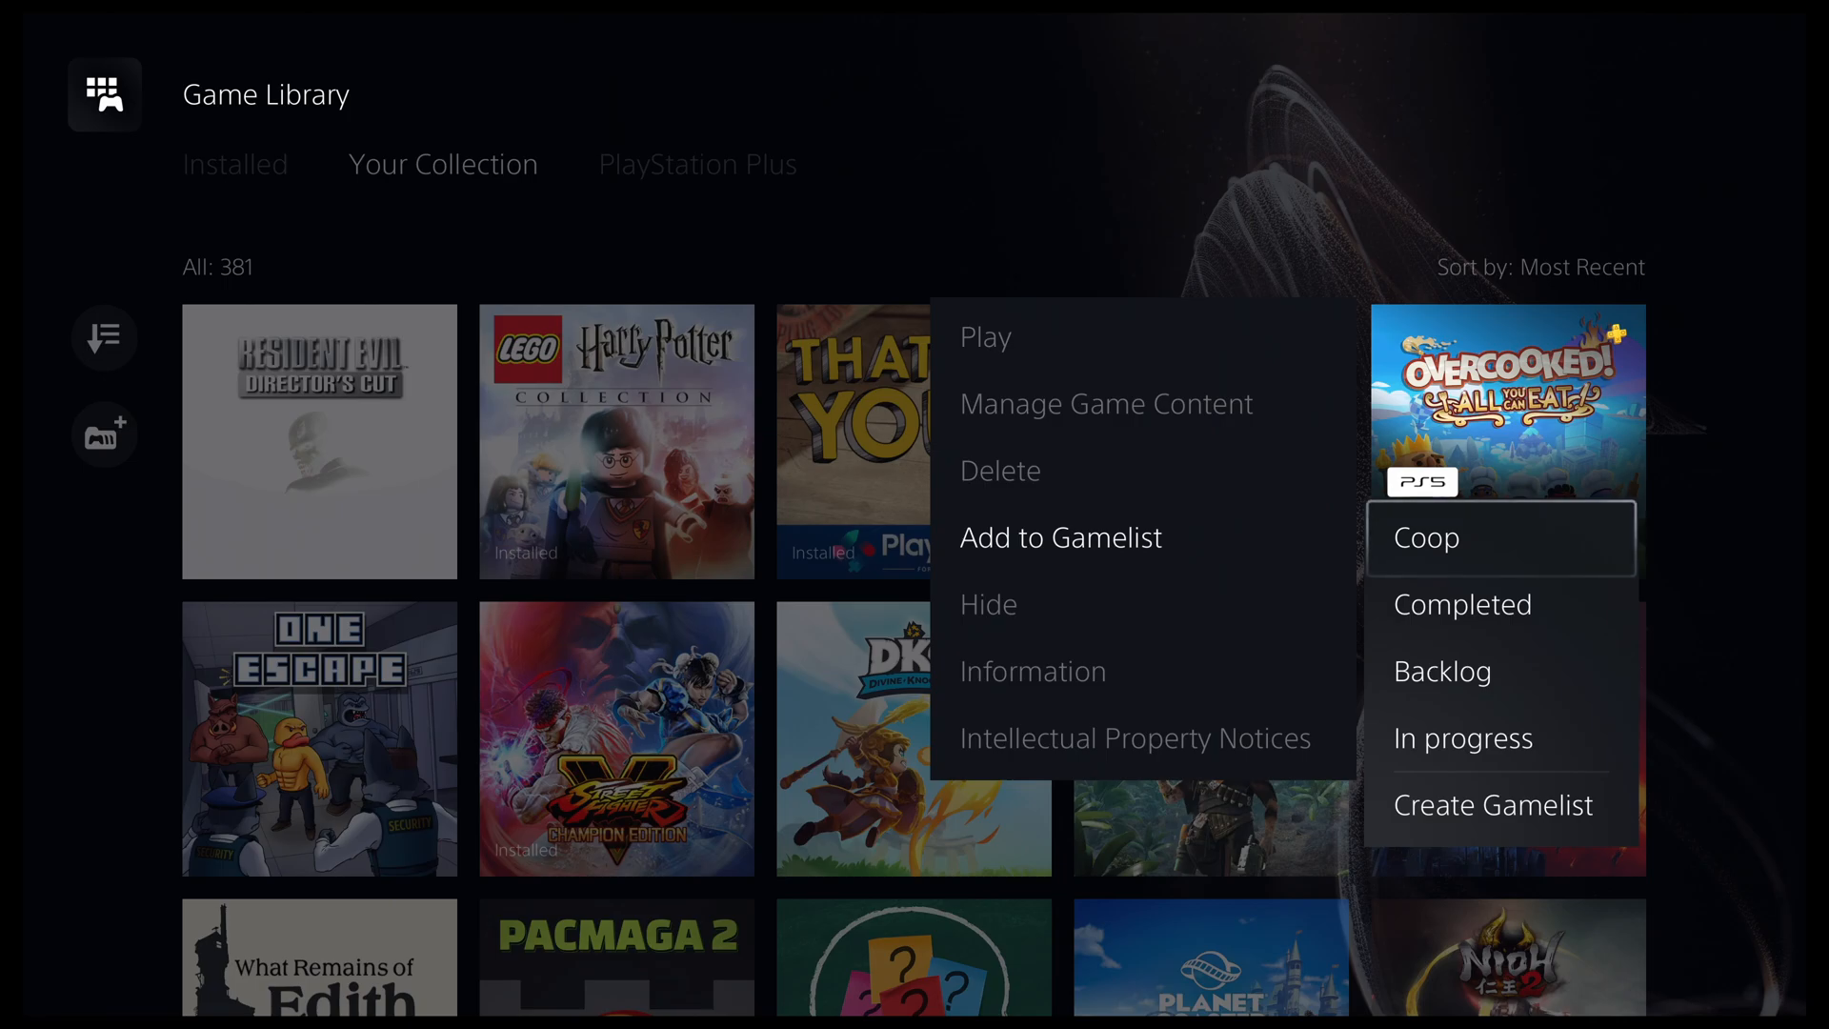
left_click(1426, 537)
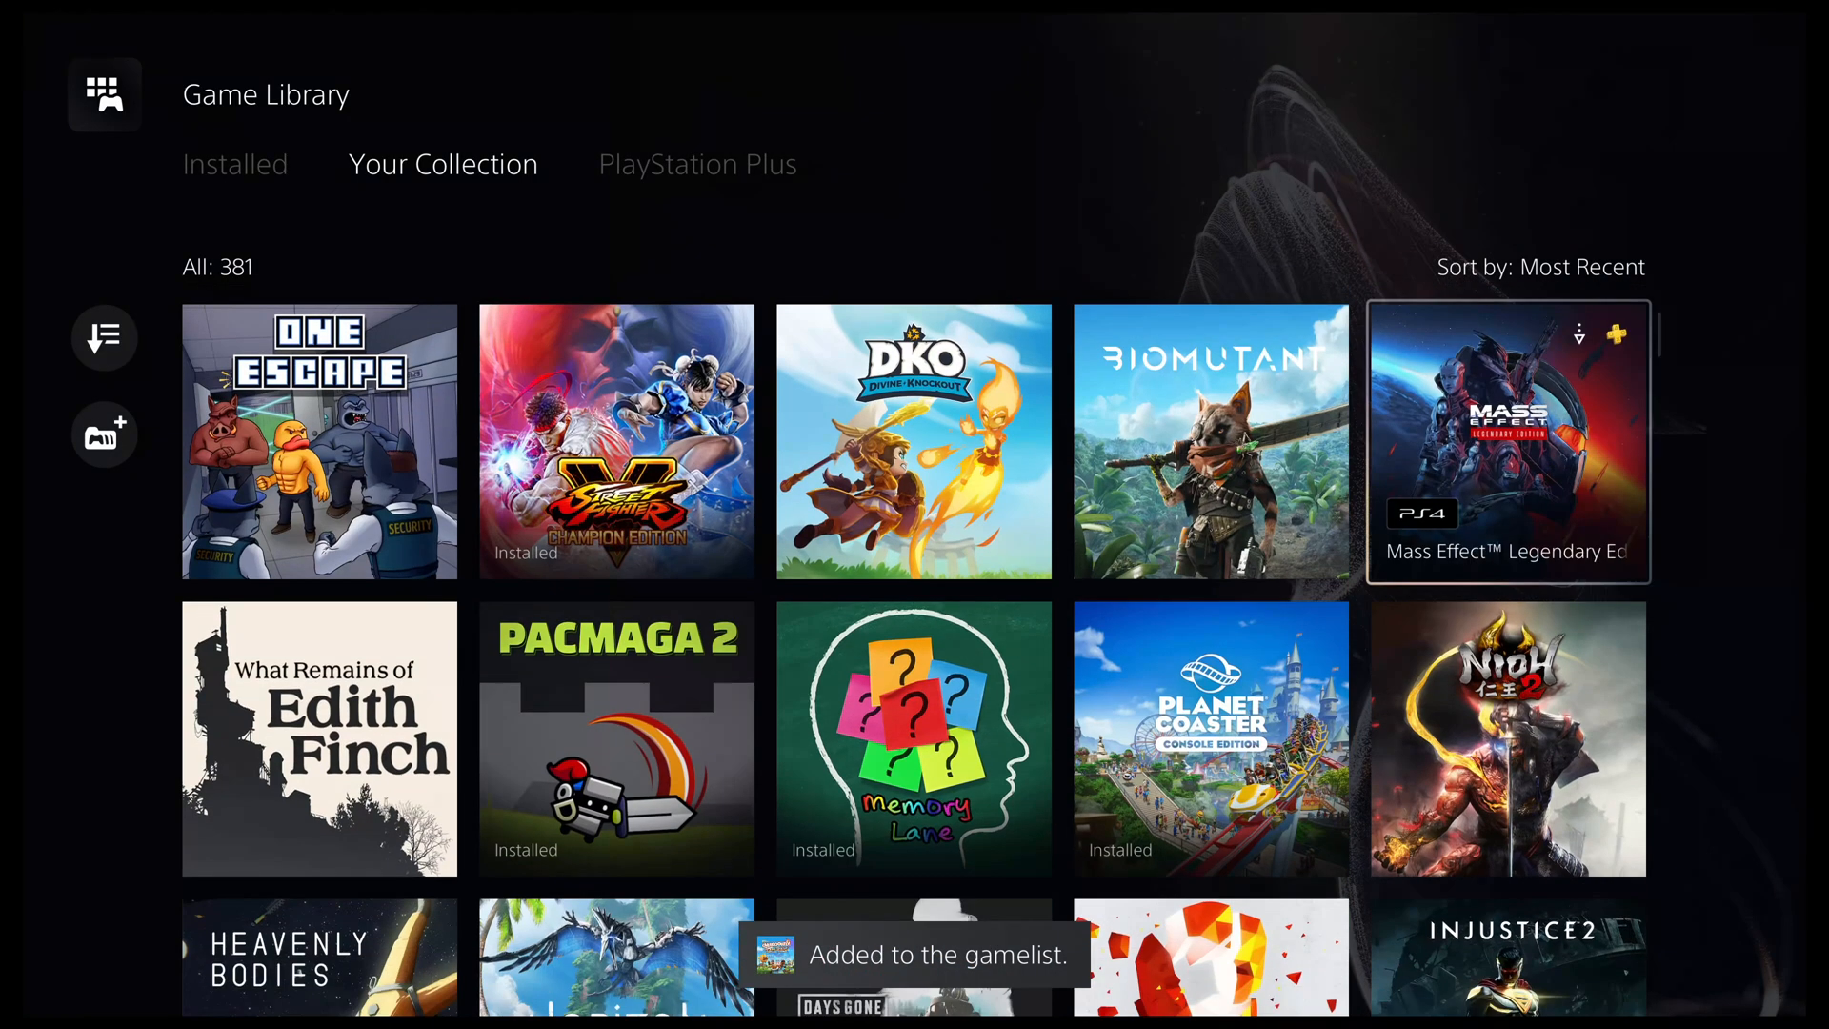
scroll("down", 3)
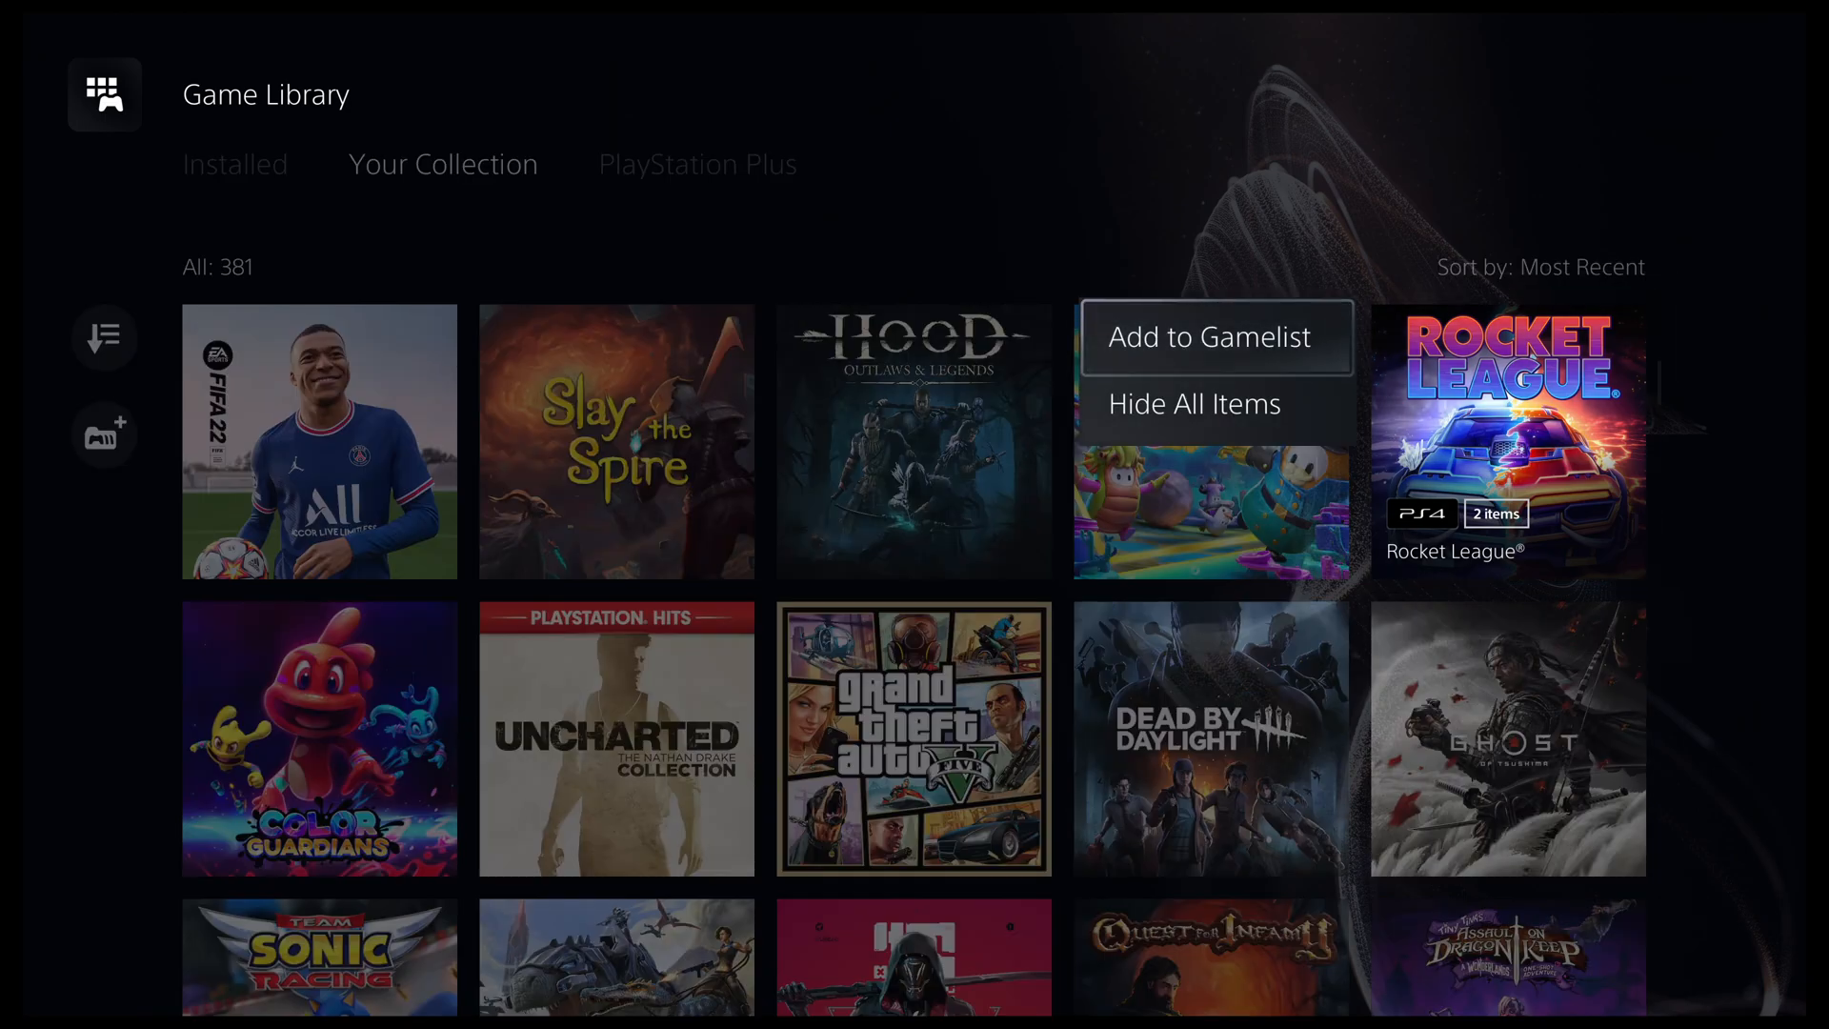
left_click(1213, 338)
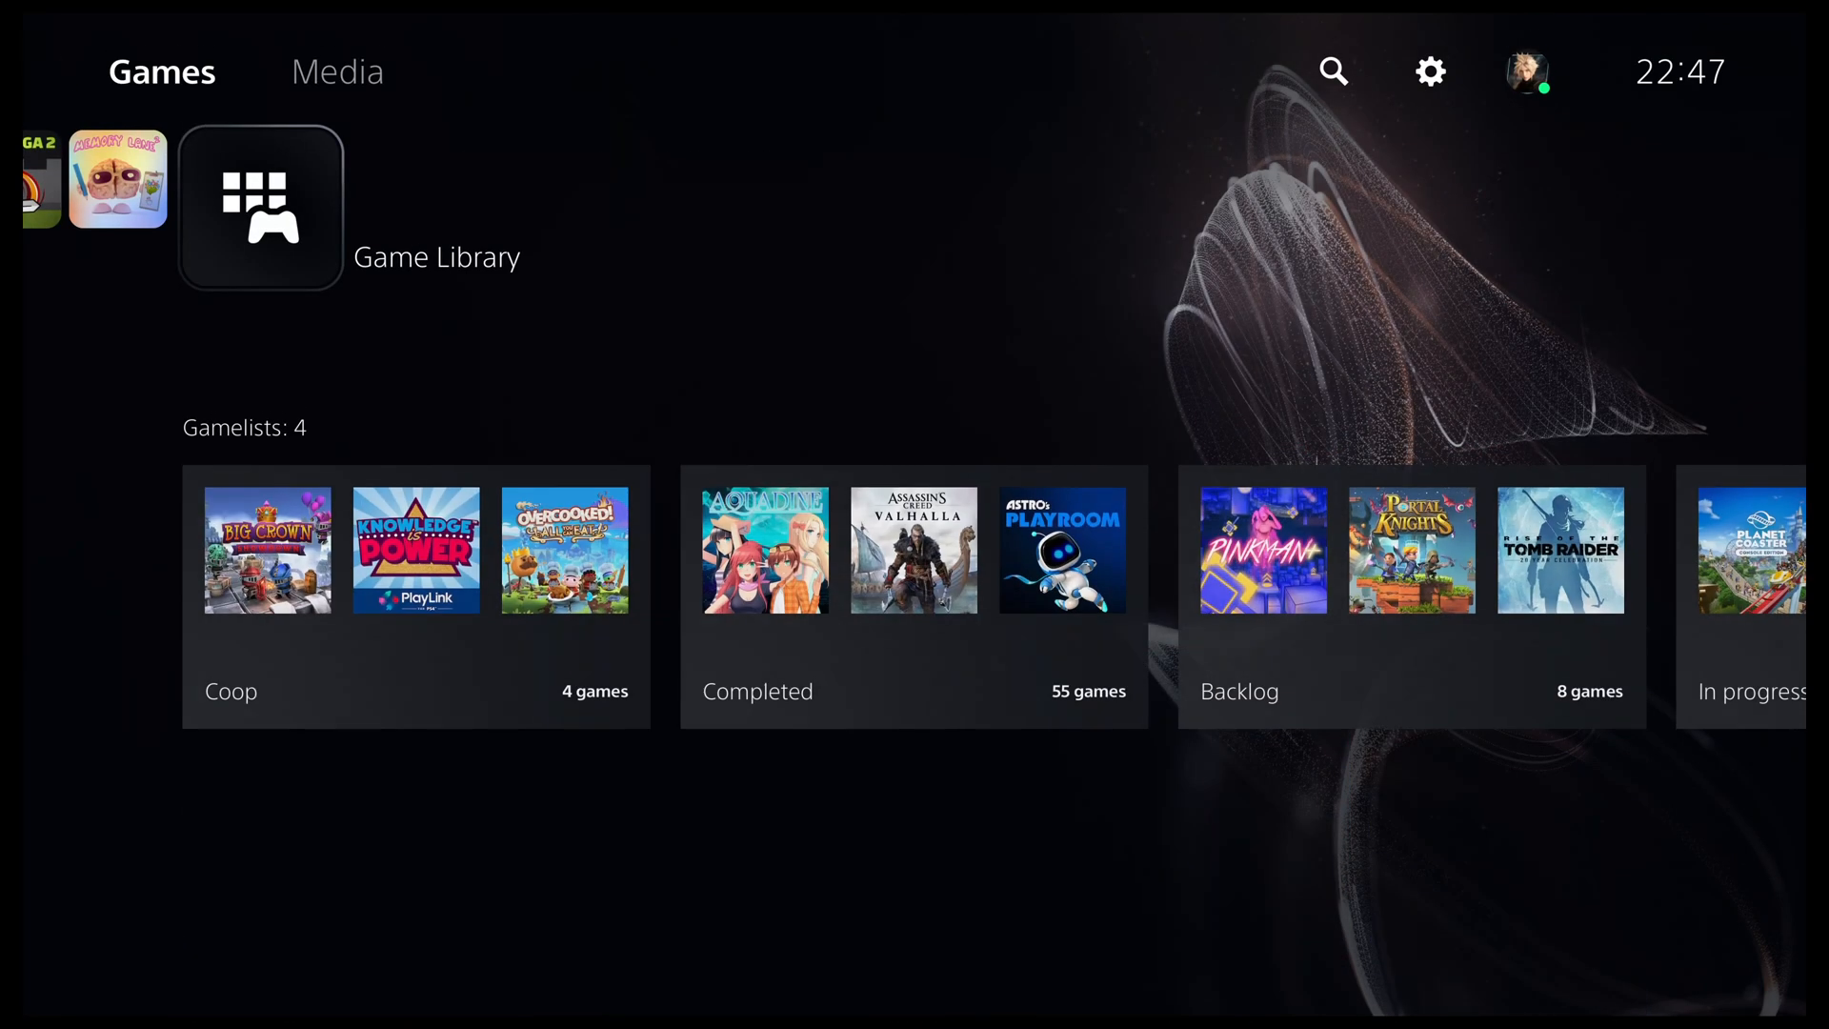
Open the Coop gamelist from the Gamelists row to see its four games
left_click(259, 206)
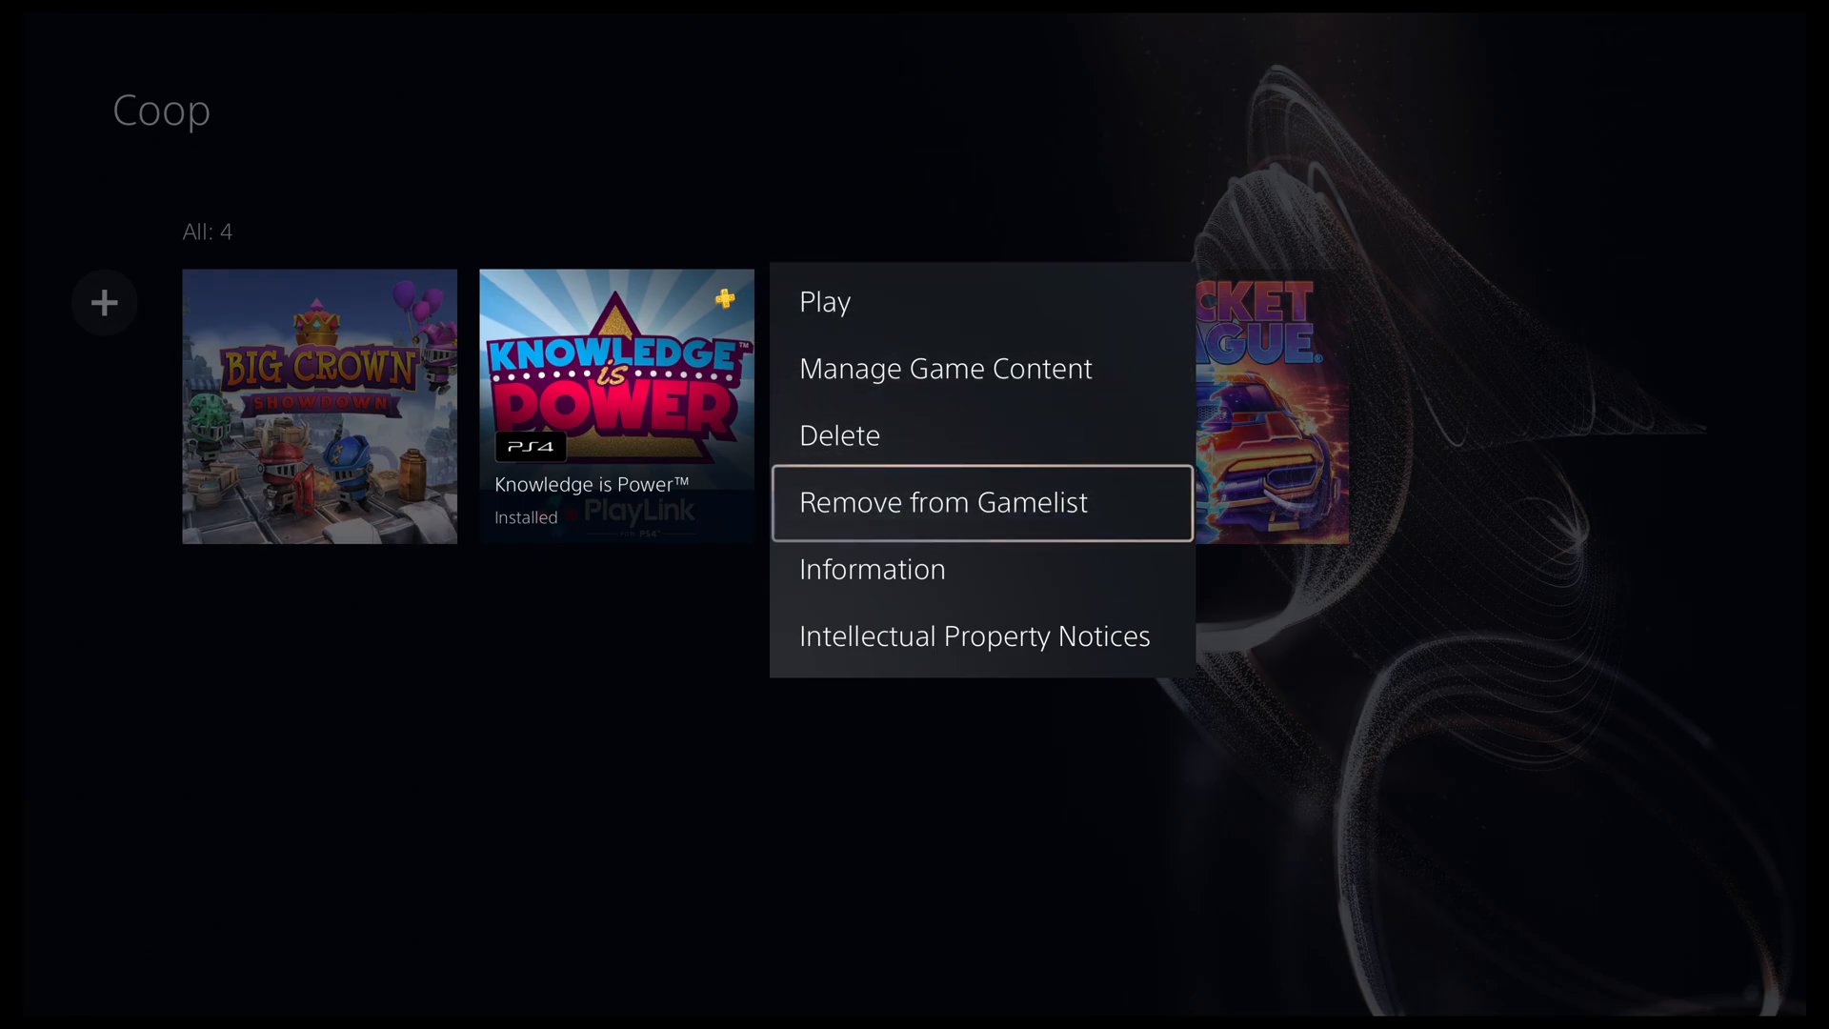
Remove Knowledge is Power from the Coop gamelist via its options
left_click(982, 503)
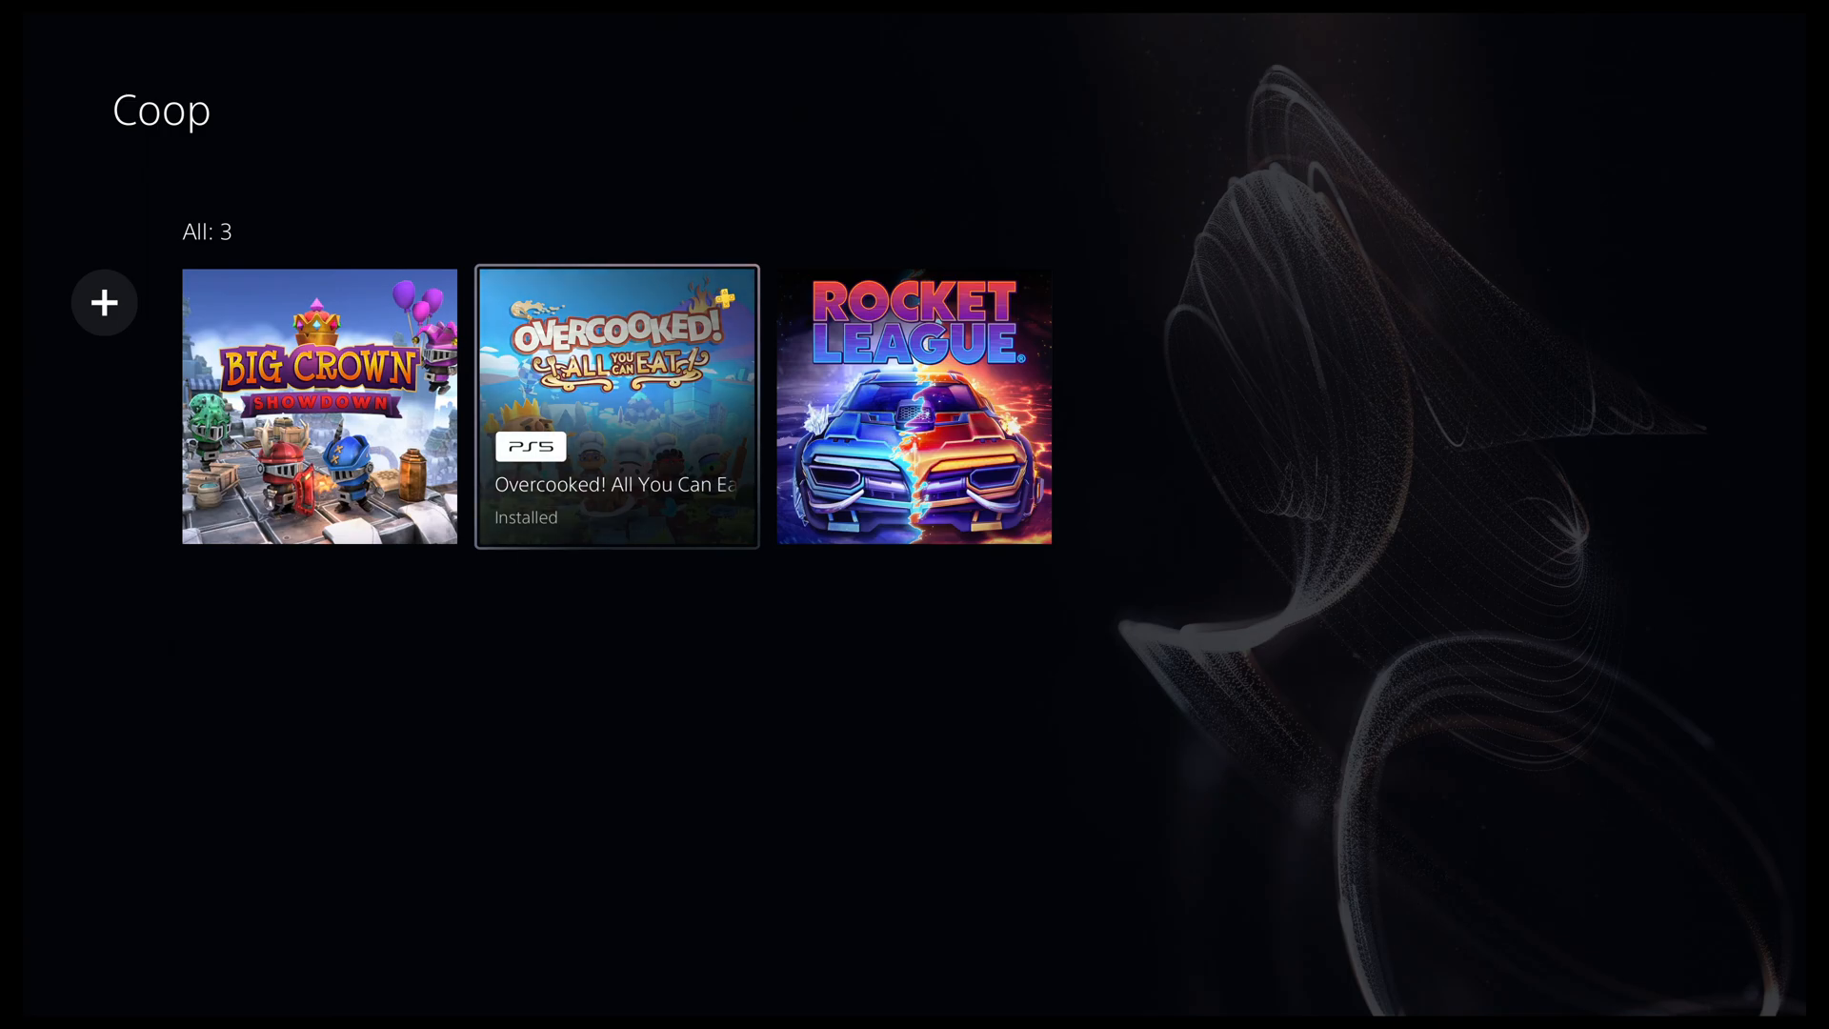